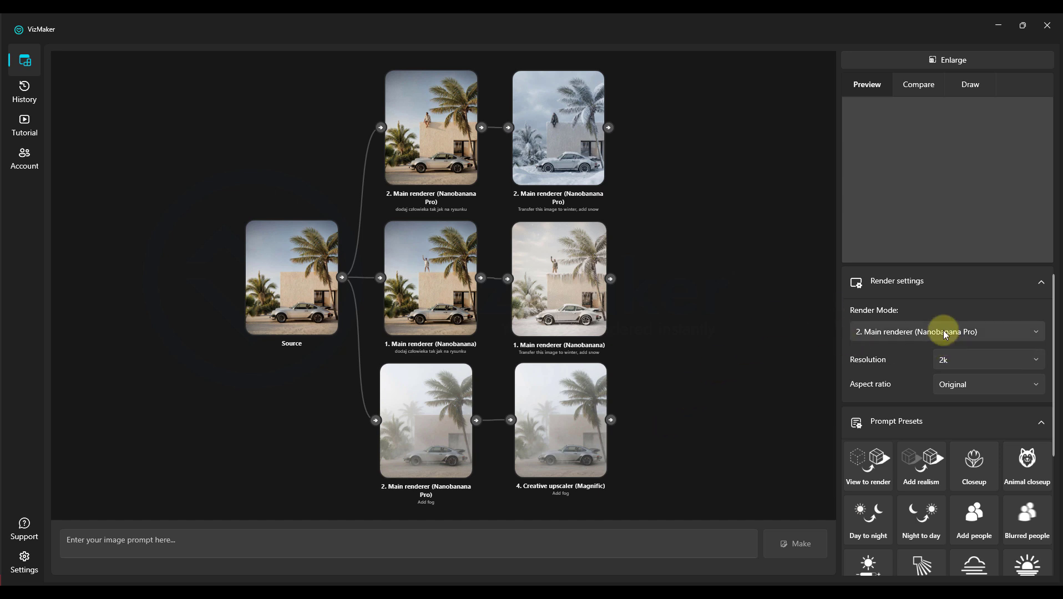
Send the Revit 3D view of the white modern house into VizMaker as the source.
left_click(947, 331)
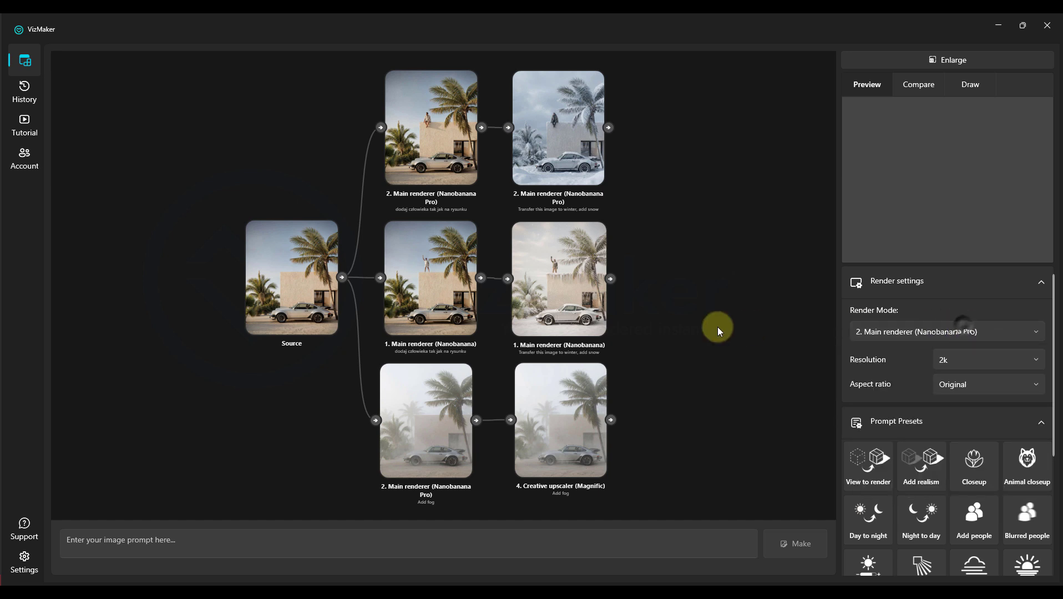
mouse_move(686, 360)
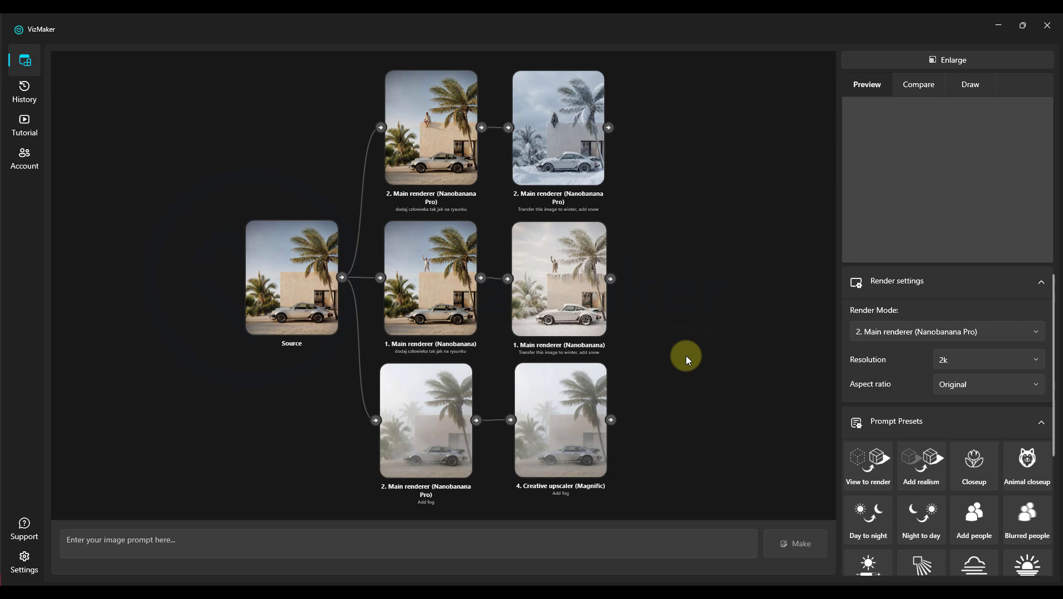
mouse_move(435, 411)
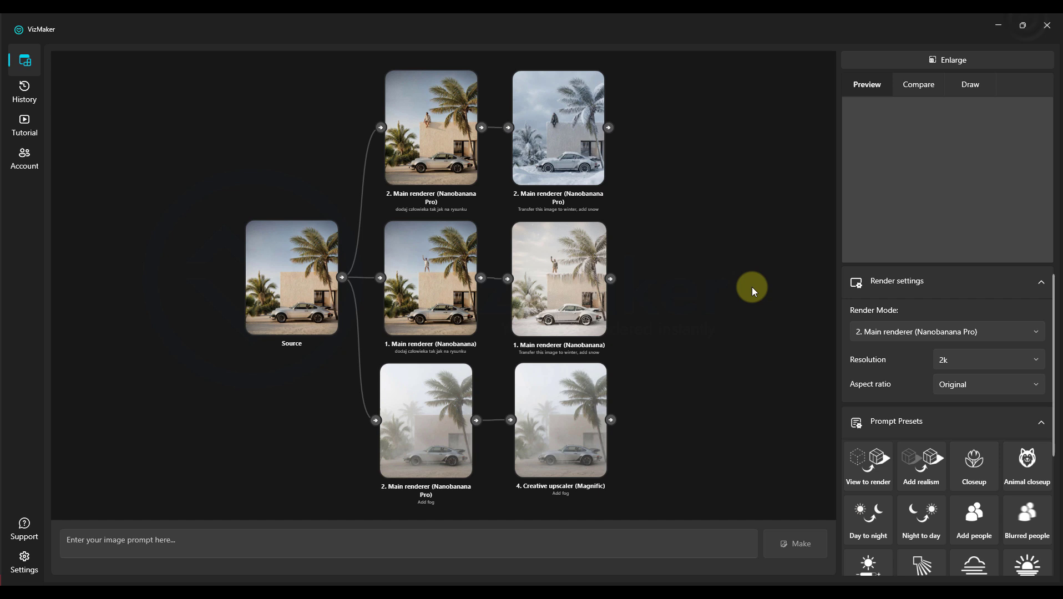
mouse_move(703, 270)
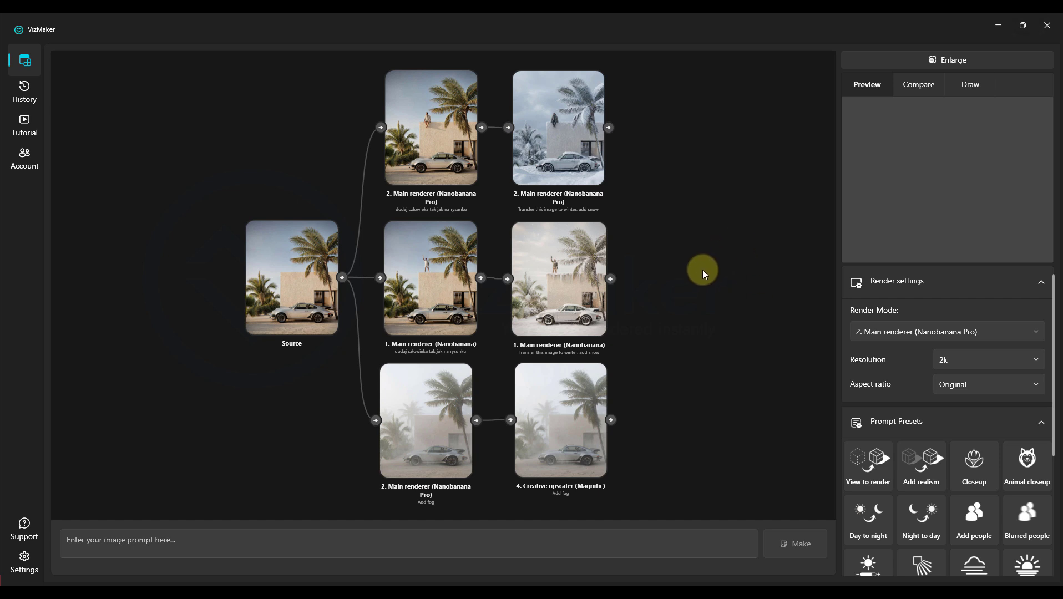
mouse_move(700, 277)
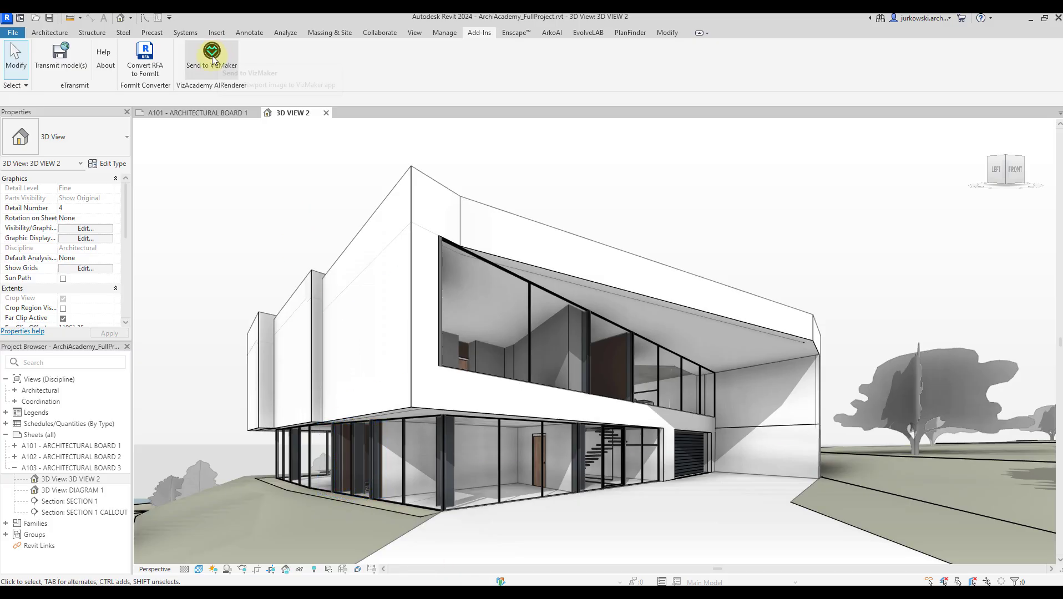
left_click(210, 55)
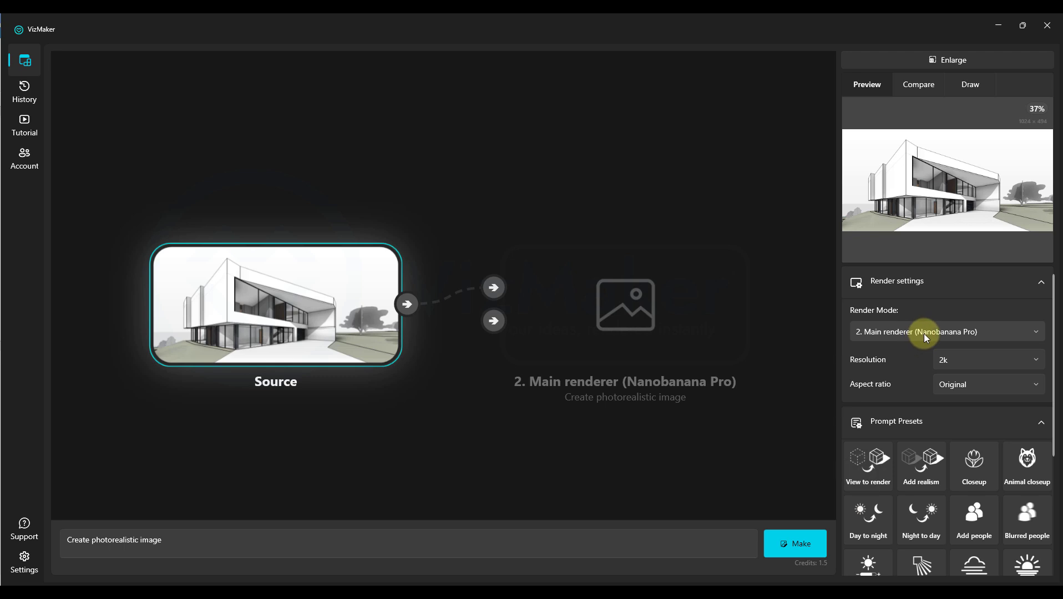
Render the house with 'Create photorealistic image' on both Nanobanana and Nanobanana Pro.
left_click(988, 359)
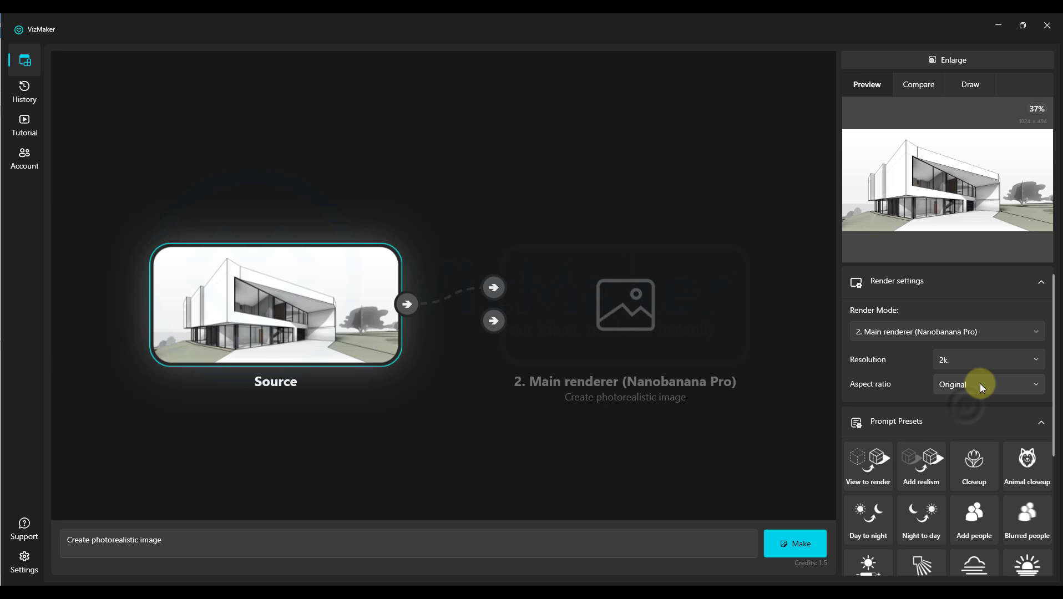
mouse_move(818, 527)
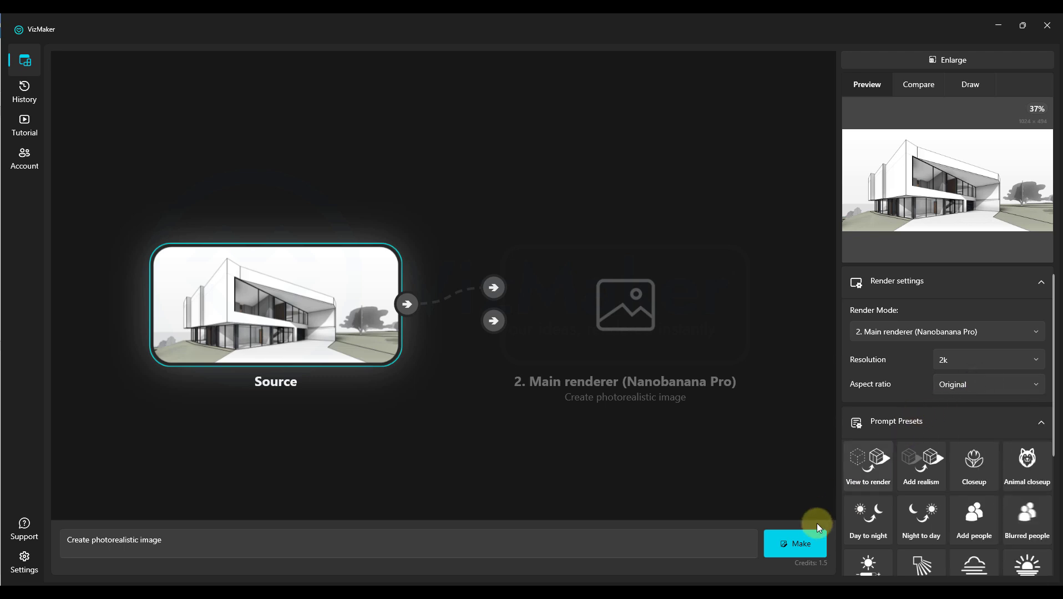
left_click(946, 332)
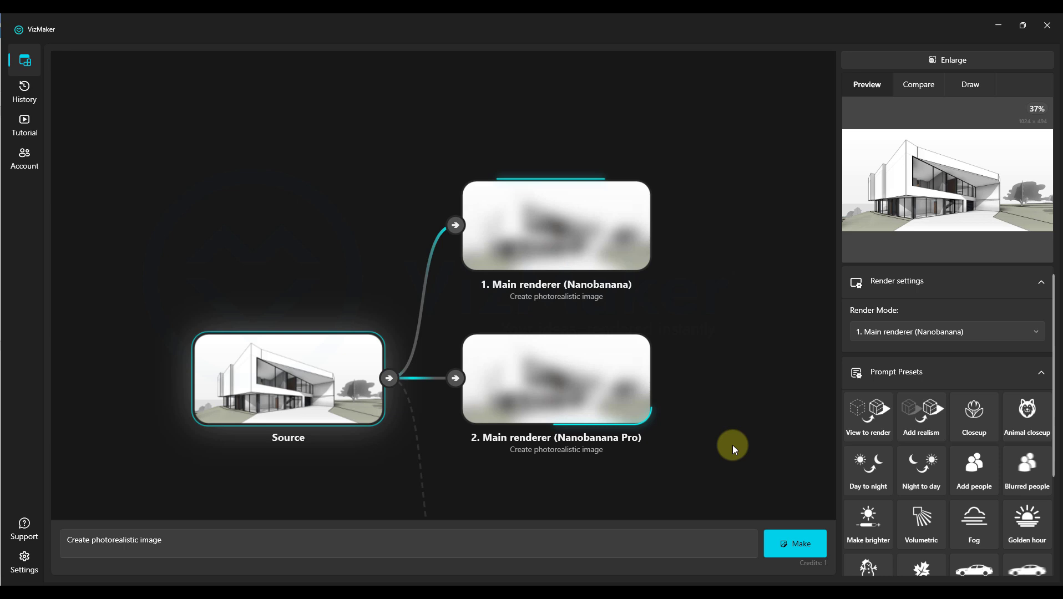
mouse_move(730, 452)
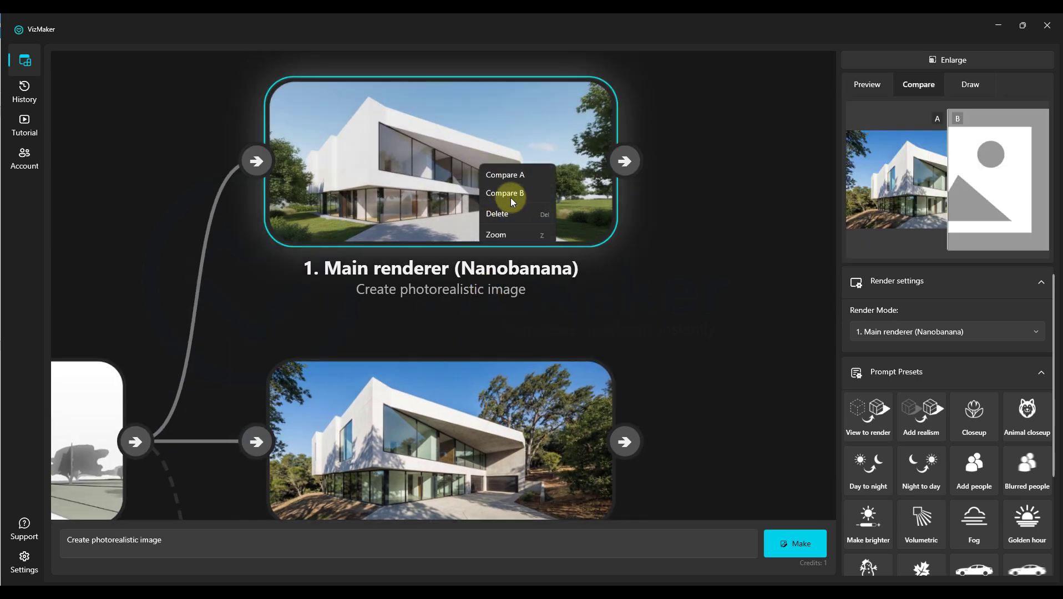
left_click(505, 193)
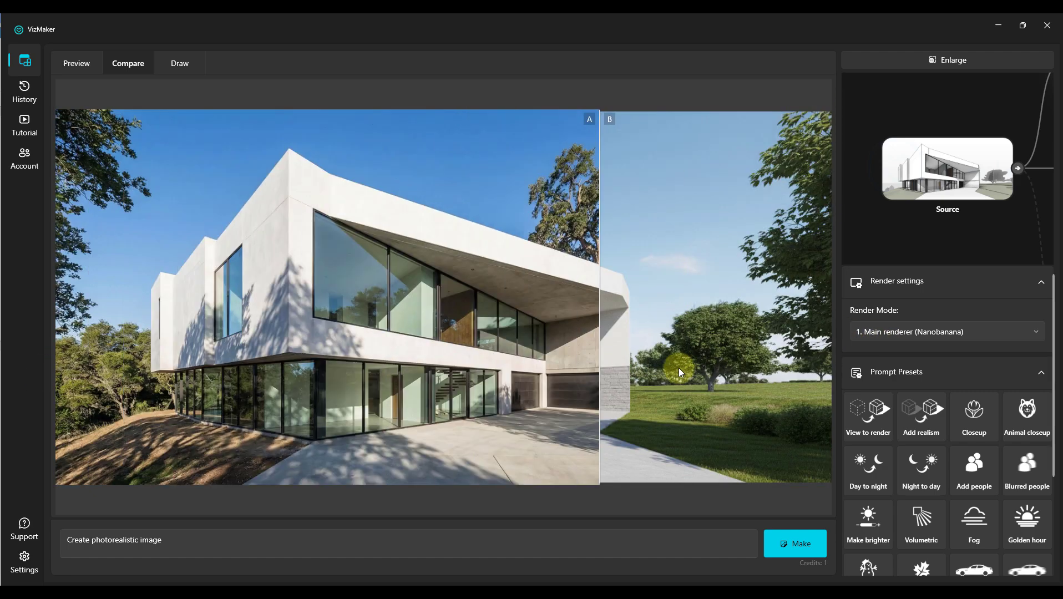
left_click_drag(680, 373, 253, 409)
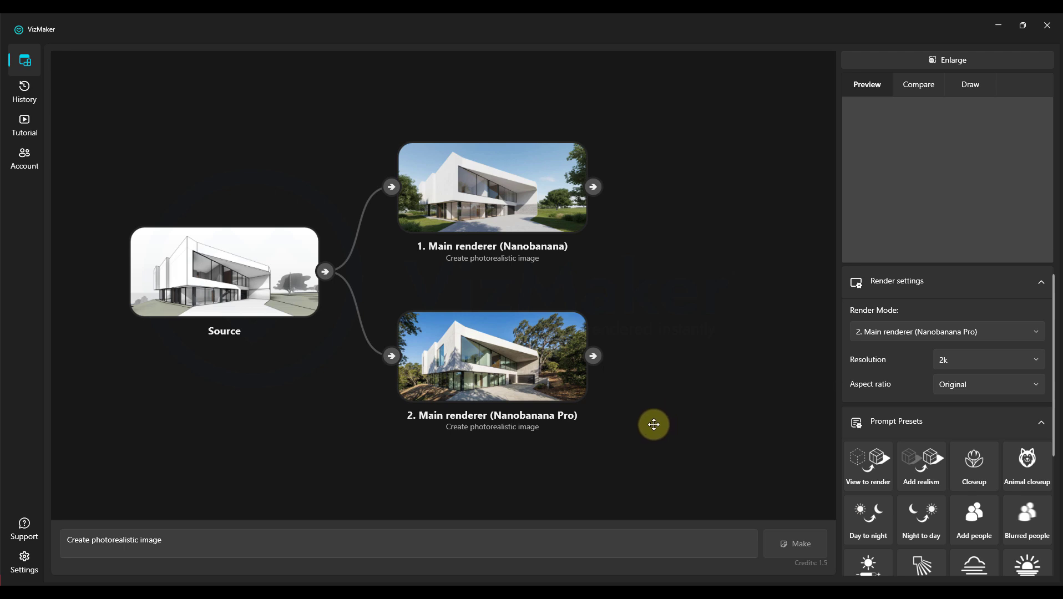
Generate the Add people preset edit of the Pro render with both renderers.
left_click(947, 331)
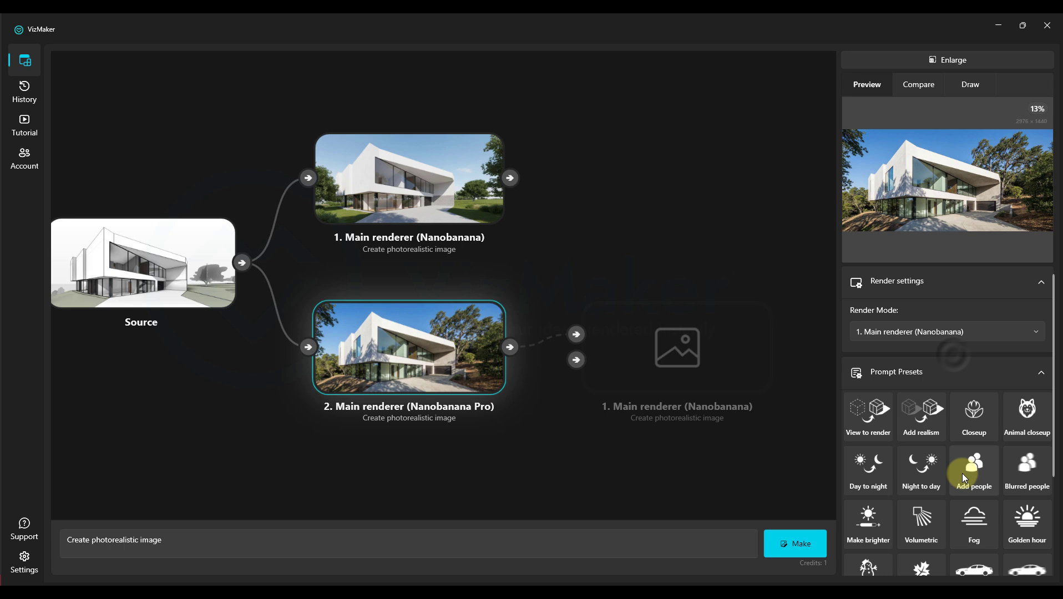
left_click(973, 470)
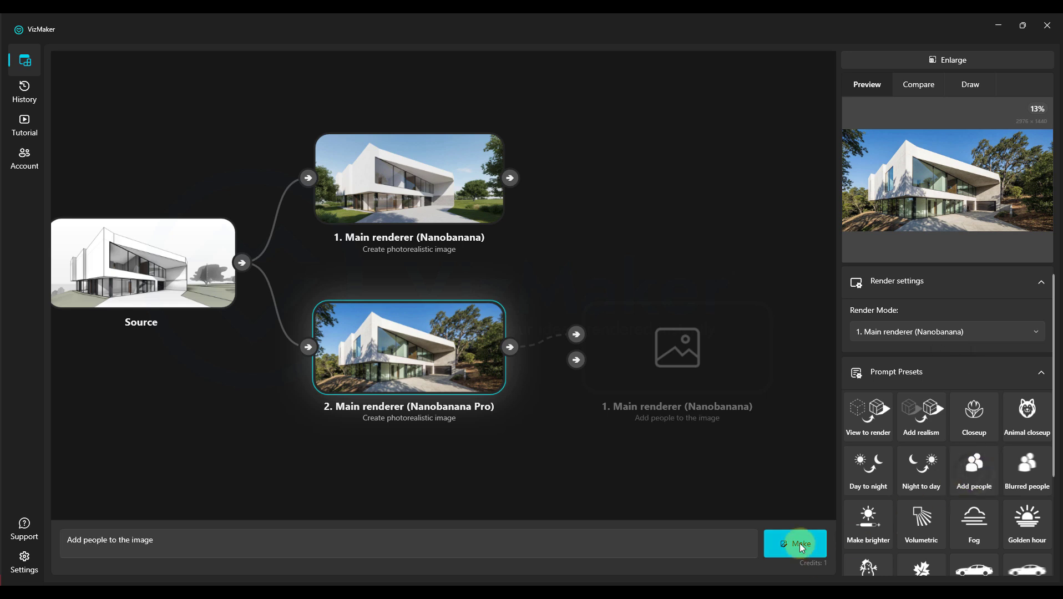
left_click(947, 332)
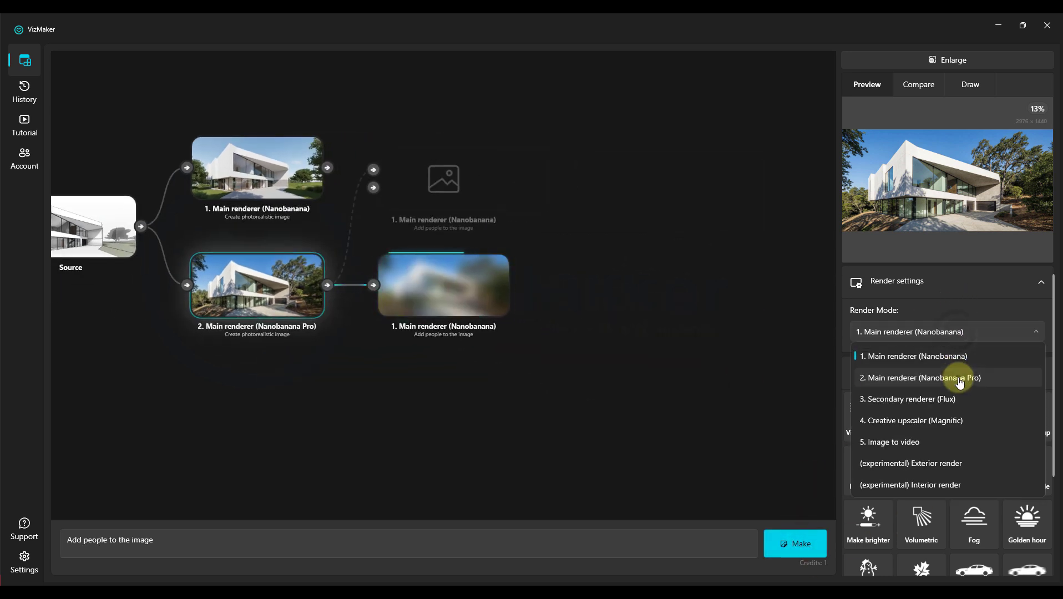
left_click(921, 378)
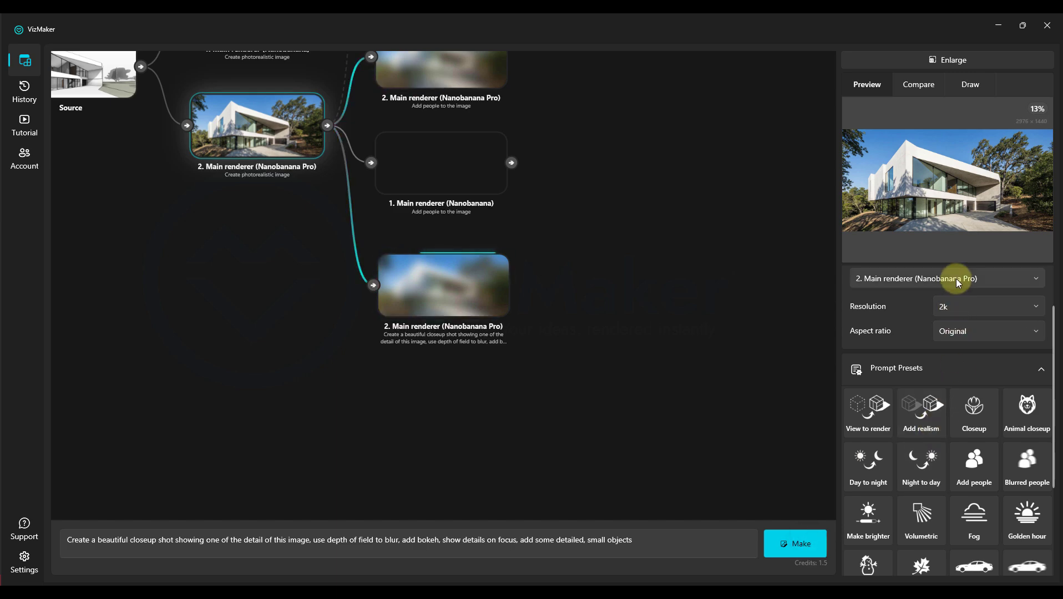
Generate the dog closeup edit with Nano Banana and Nano Banana Pro.
left_click(798, 544)
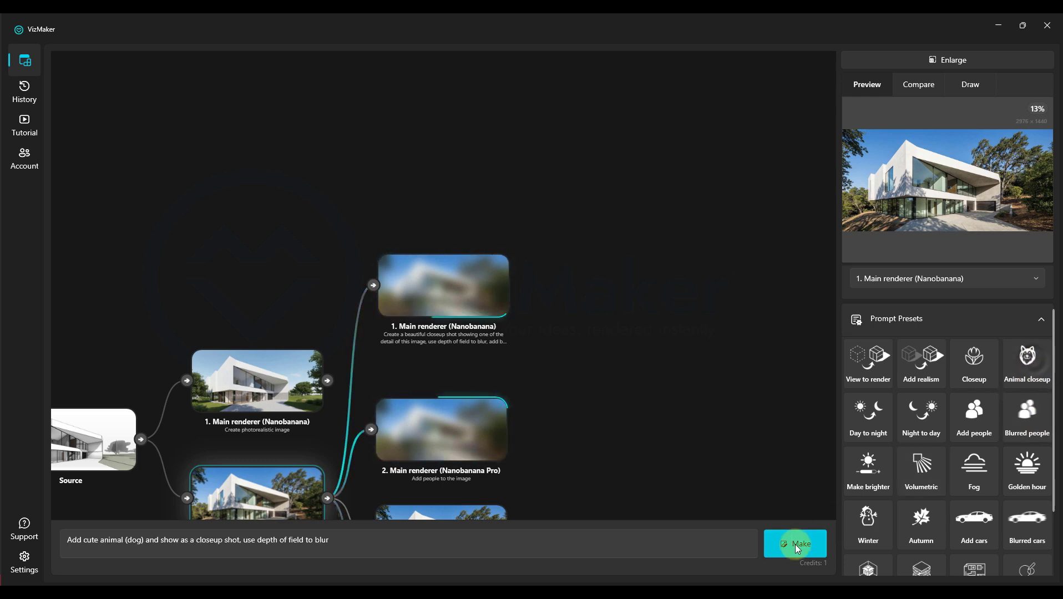
left_click(796, 543)
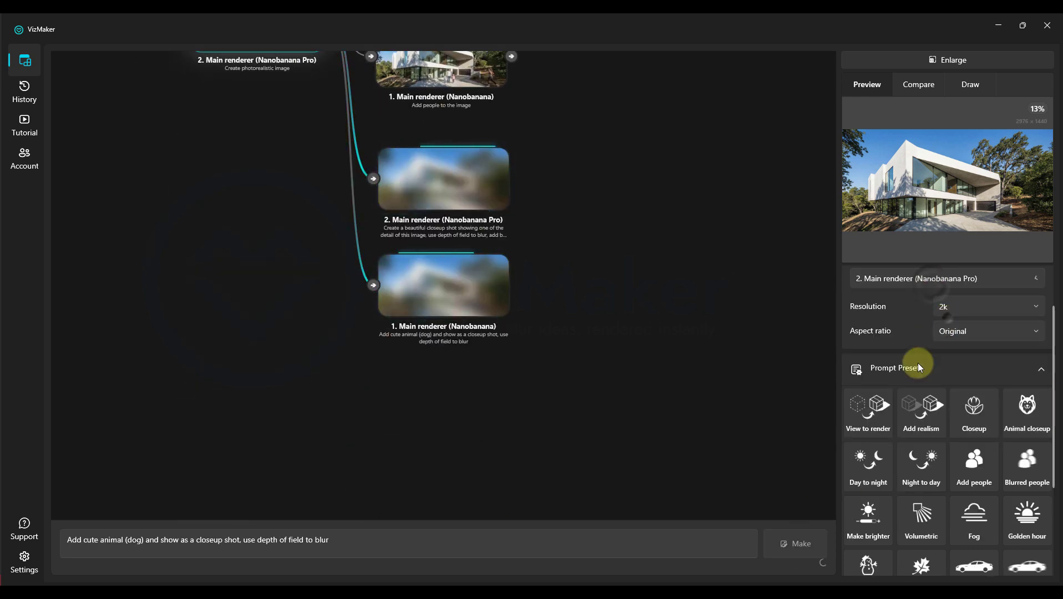
left_click(795, 544)
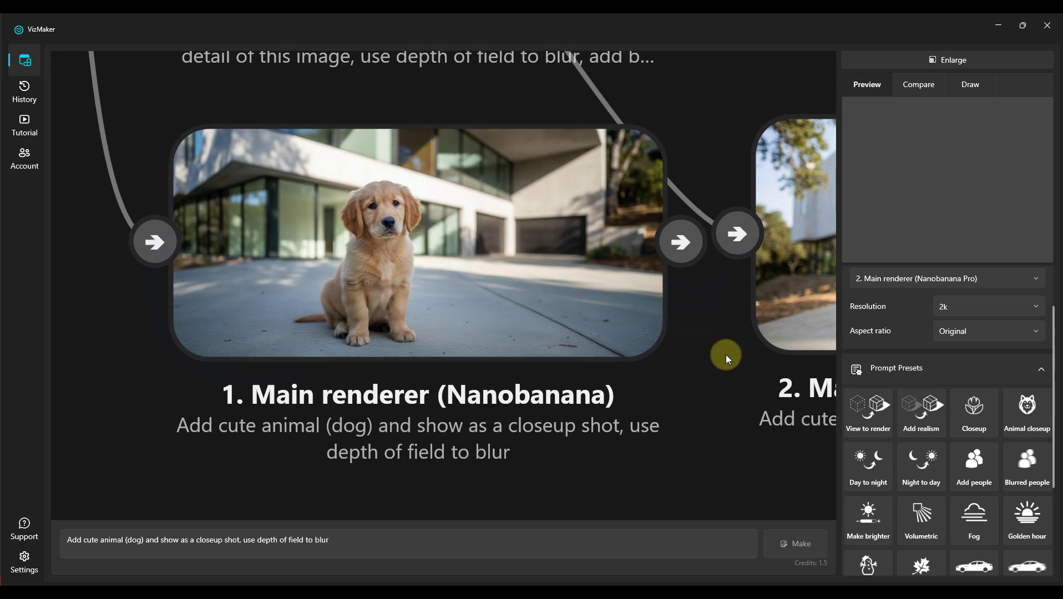
left_click_drag(725, 357, 352, 372)
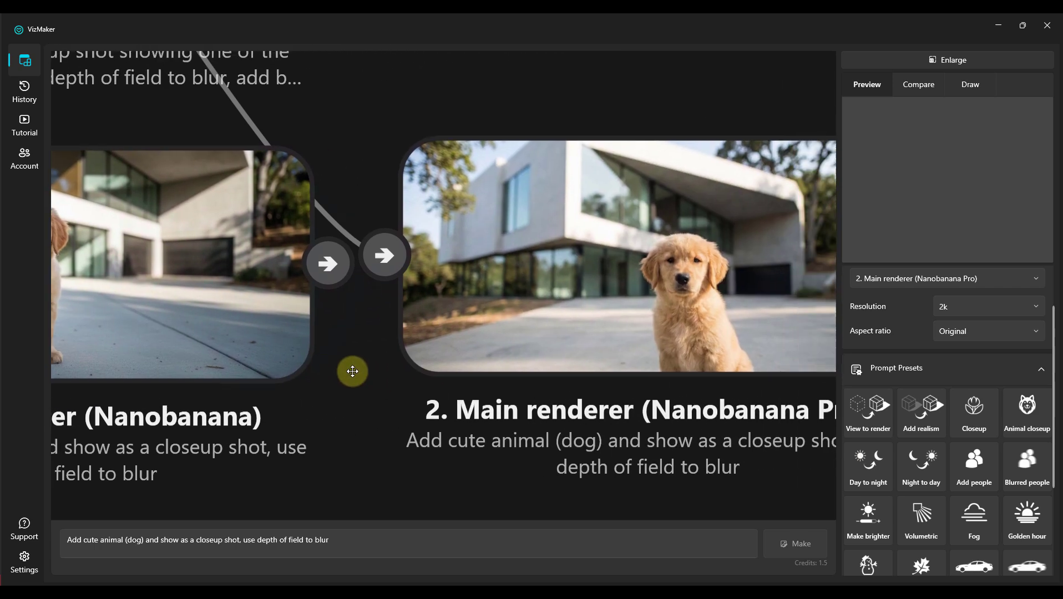
left_click_drag(352, 371, 745, 353)
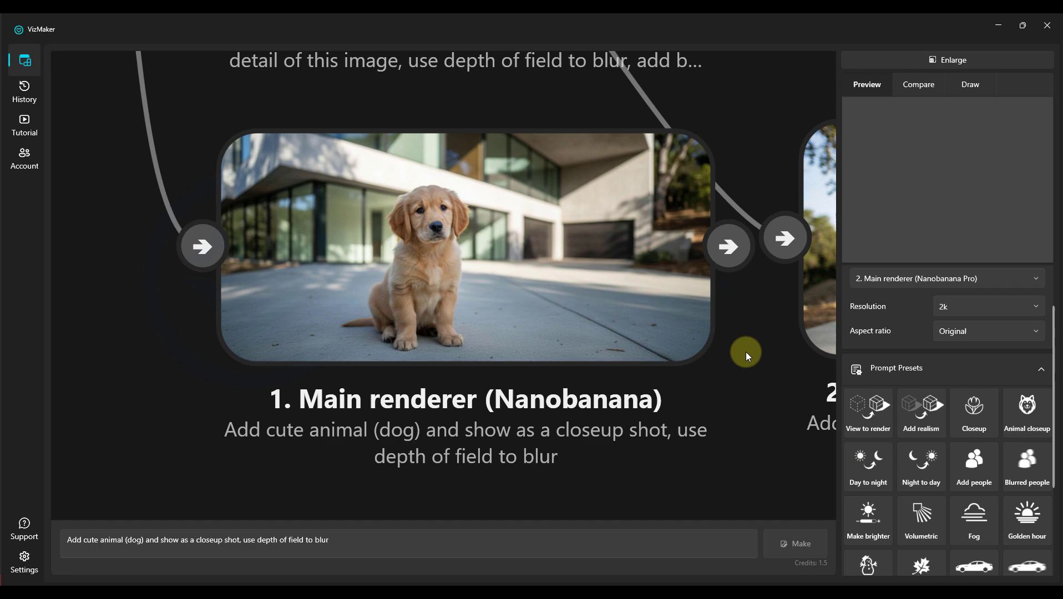
left_click_drag(745, 355, 386, 356)
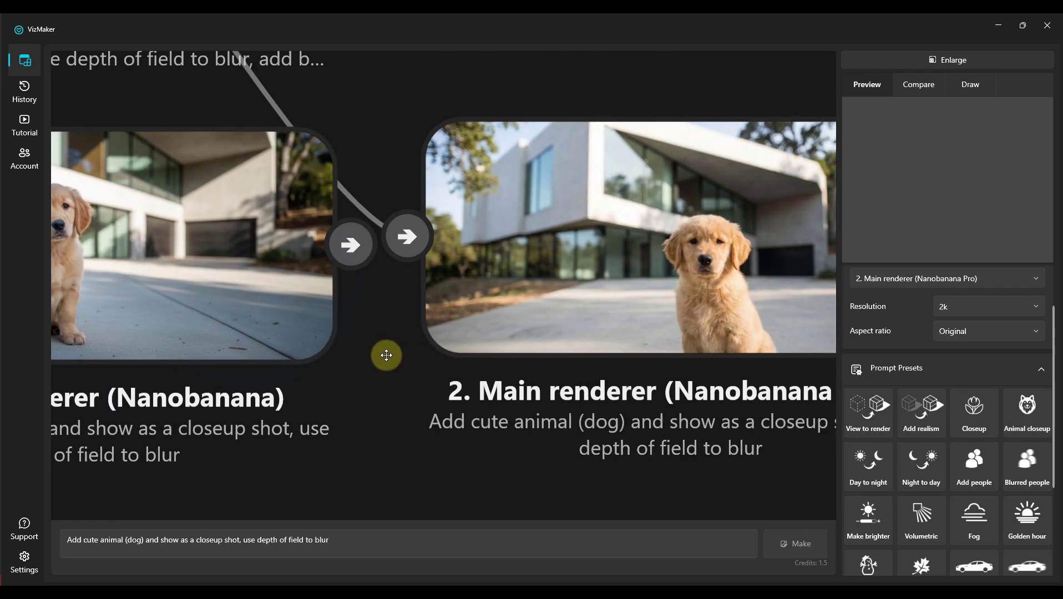
left_click_drag(386, 355, 688, 370)
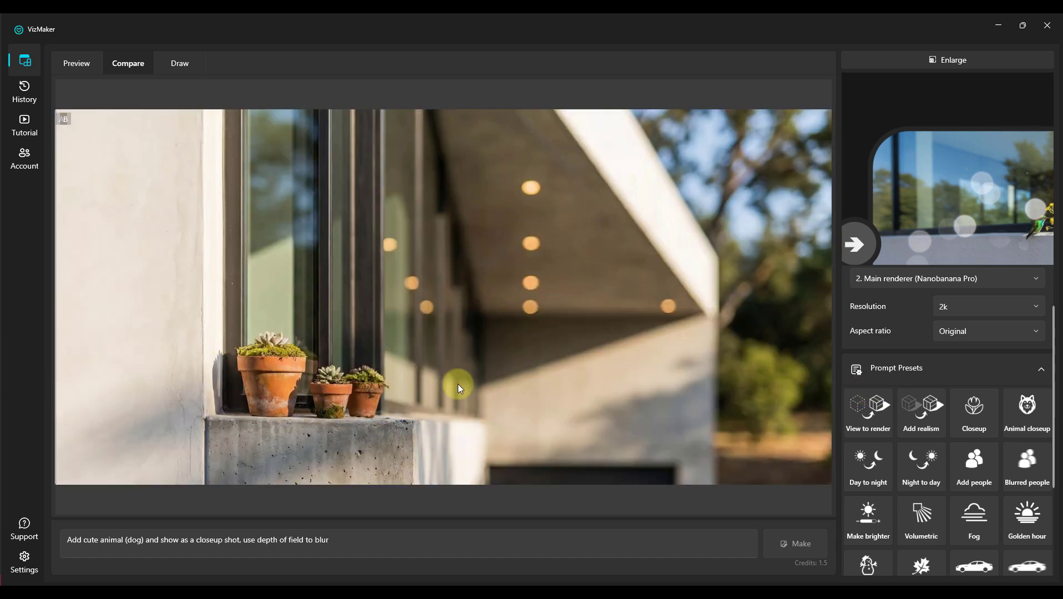
left_click_drag(457, 388, 376, 342)
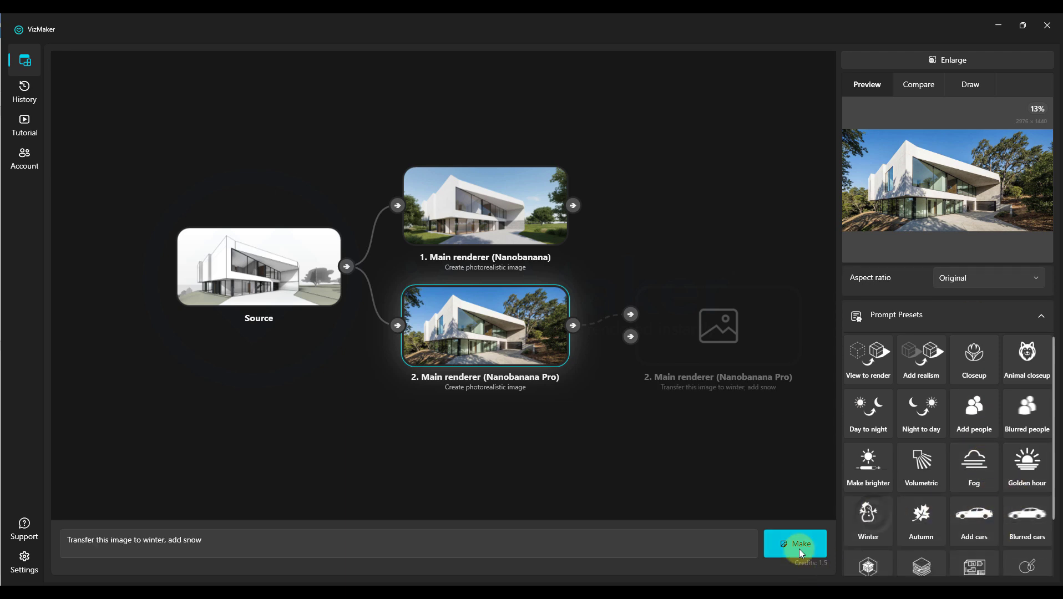
Generate winter snow, autumn falling-leaves and golden-hour edits of the Pro render.
left_click(800, 544)
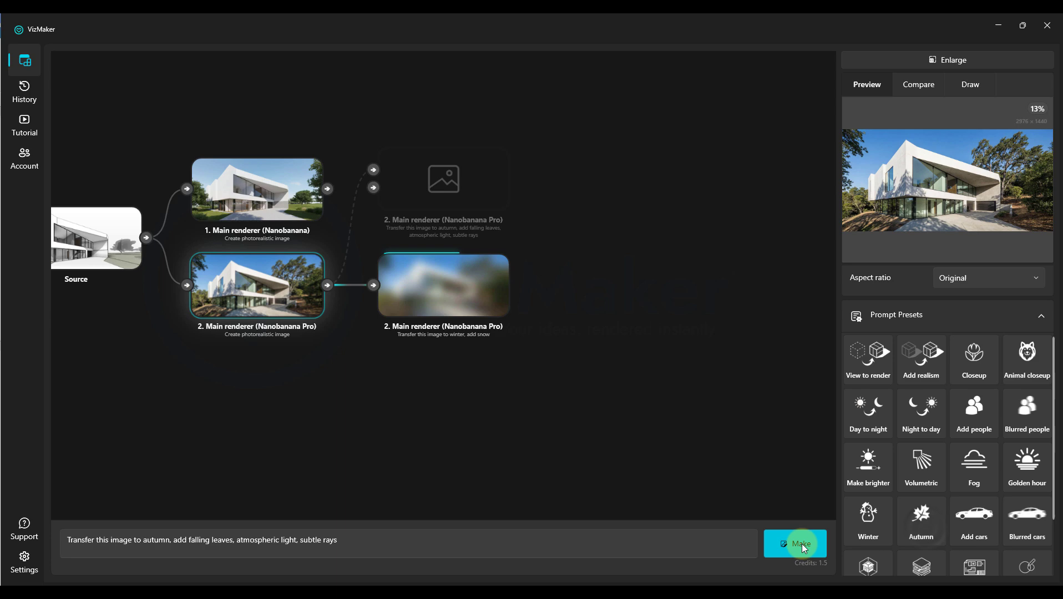
left_click(801, 543)
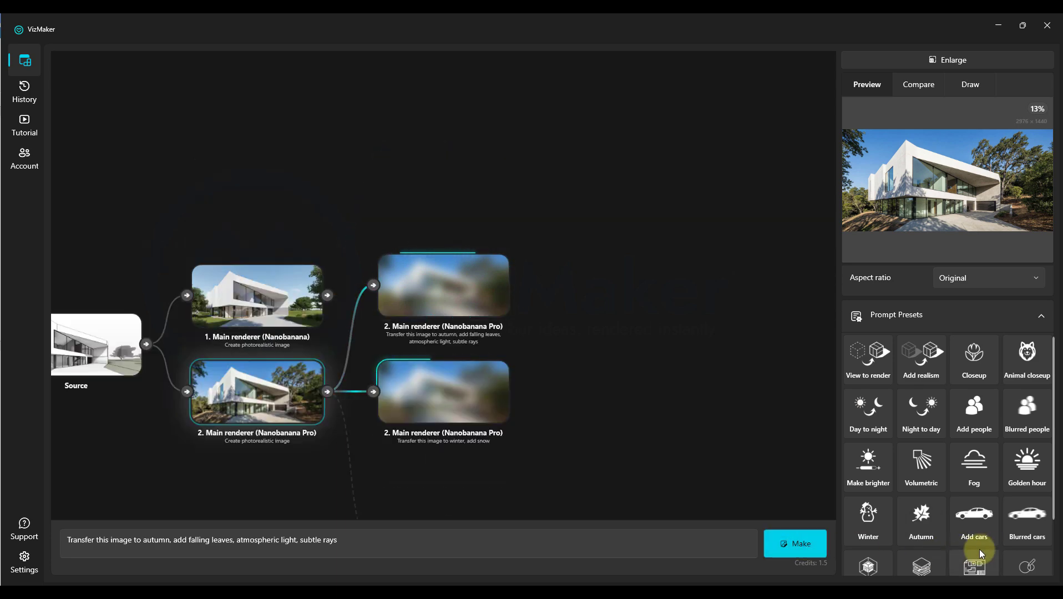
left_click(800, 544)
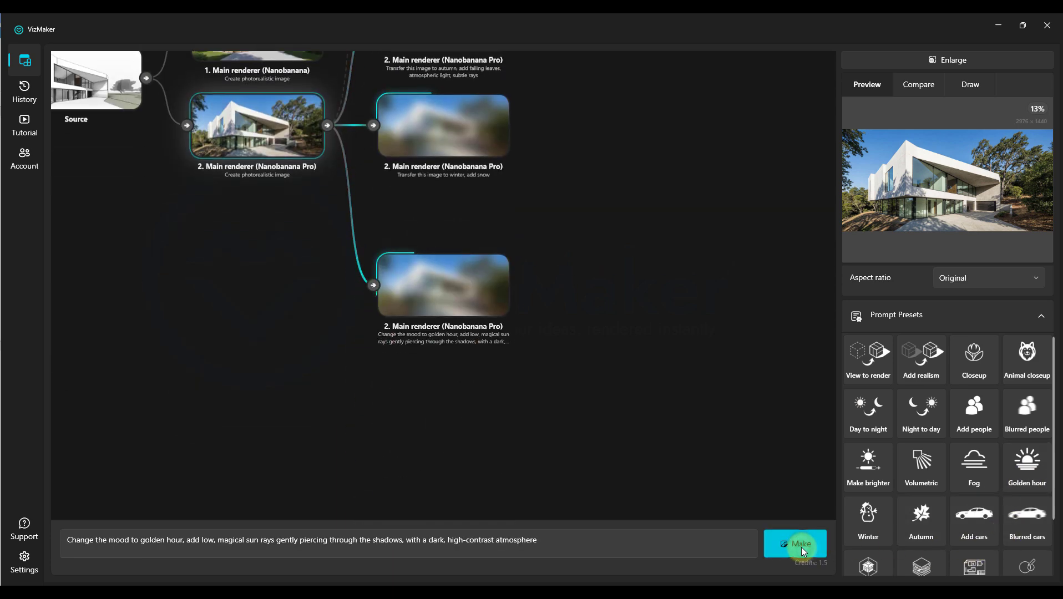
left_click(795, 543)
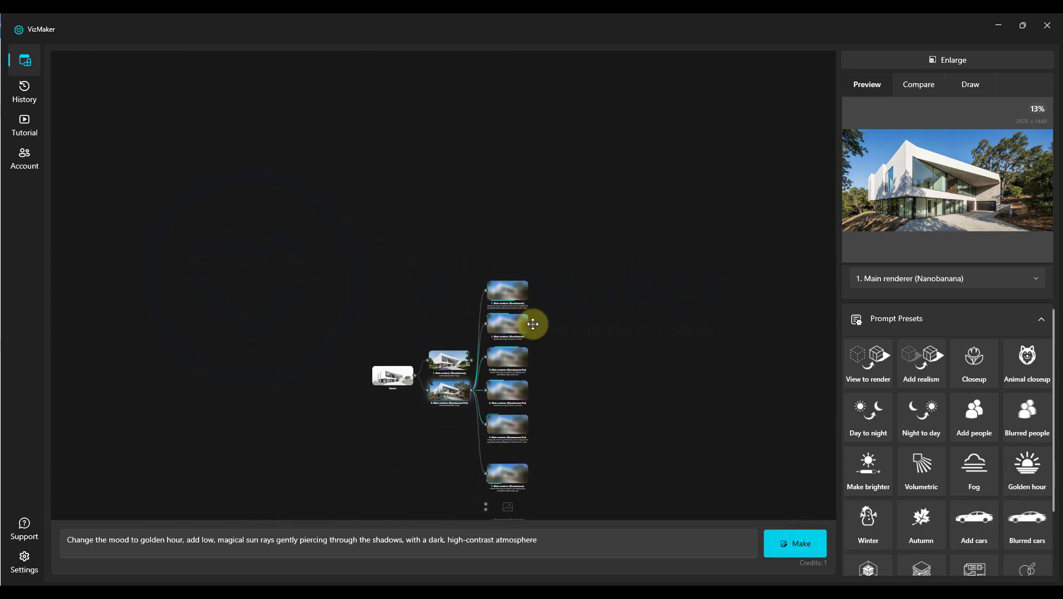
left_click_drag(532, 324, 542, 477)
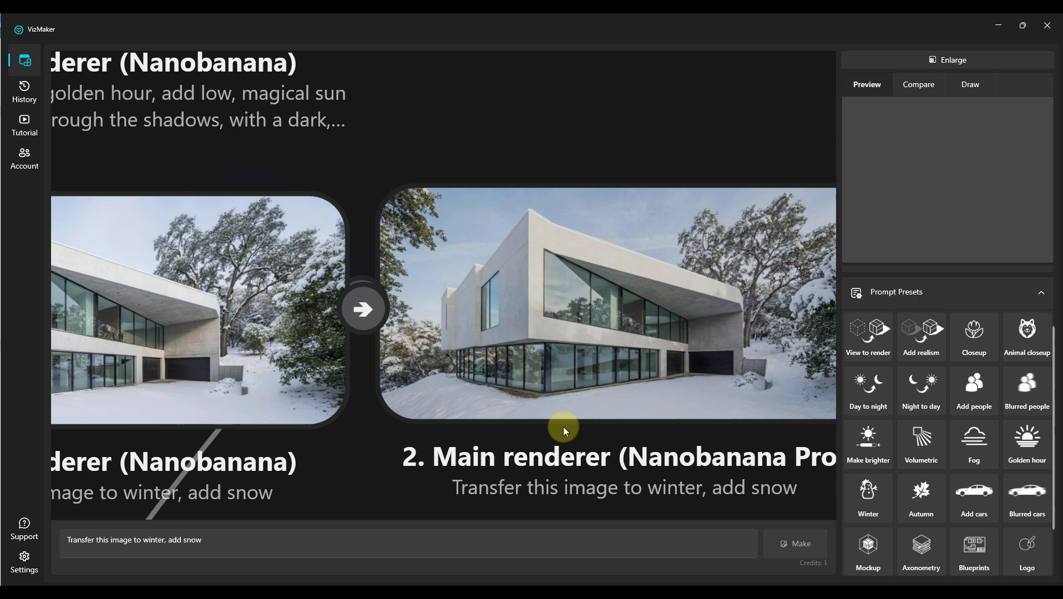
right_click(562, 430)
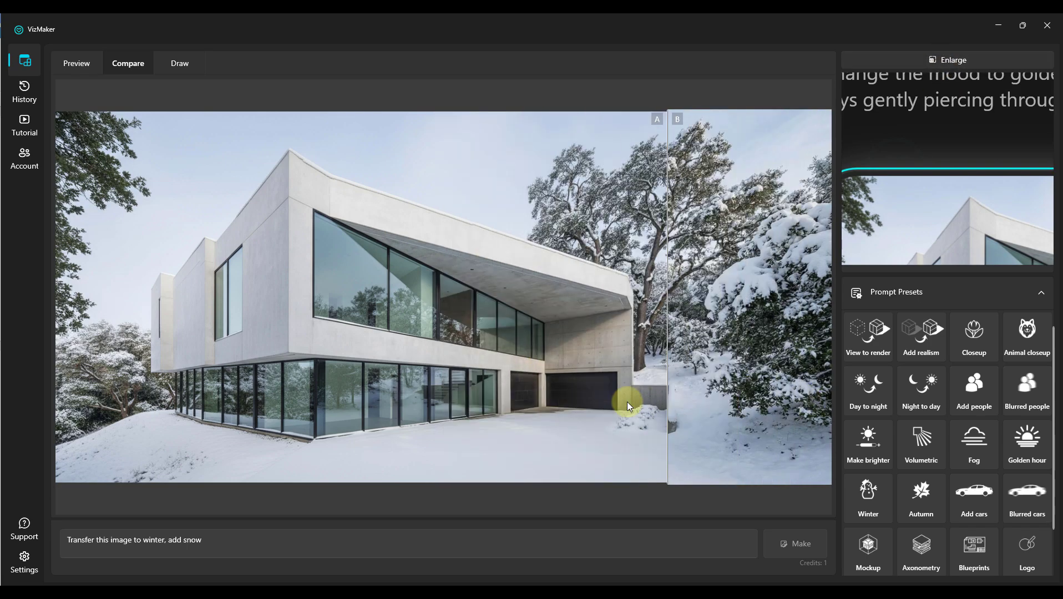
left_click_drag(627, 407, 88, 407)
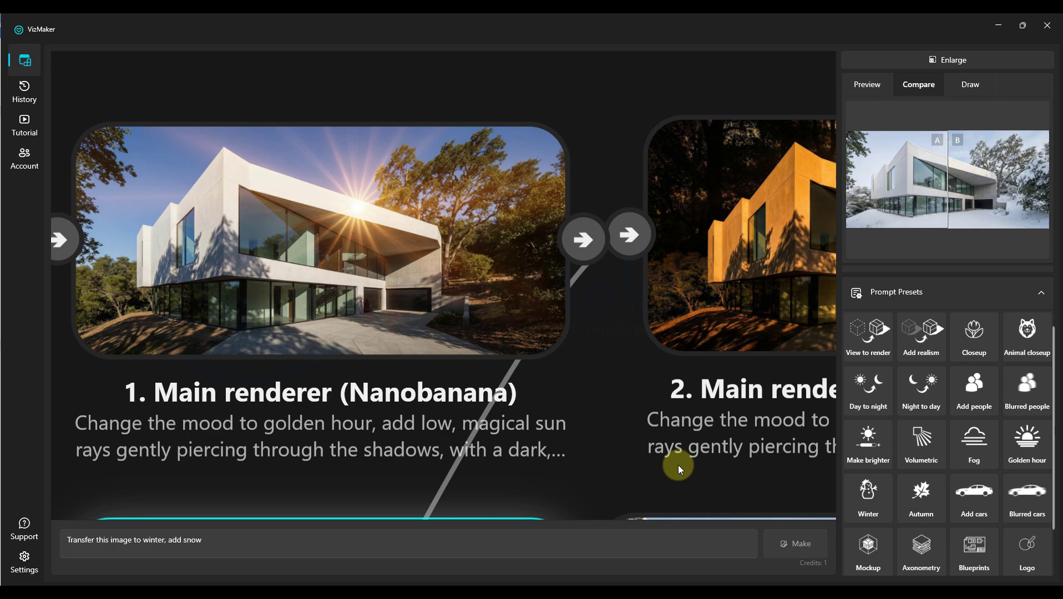
mouse_move(426, 246)
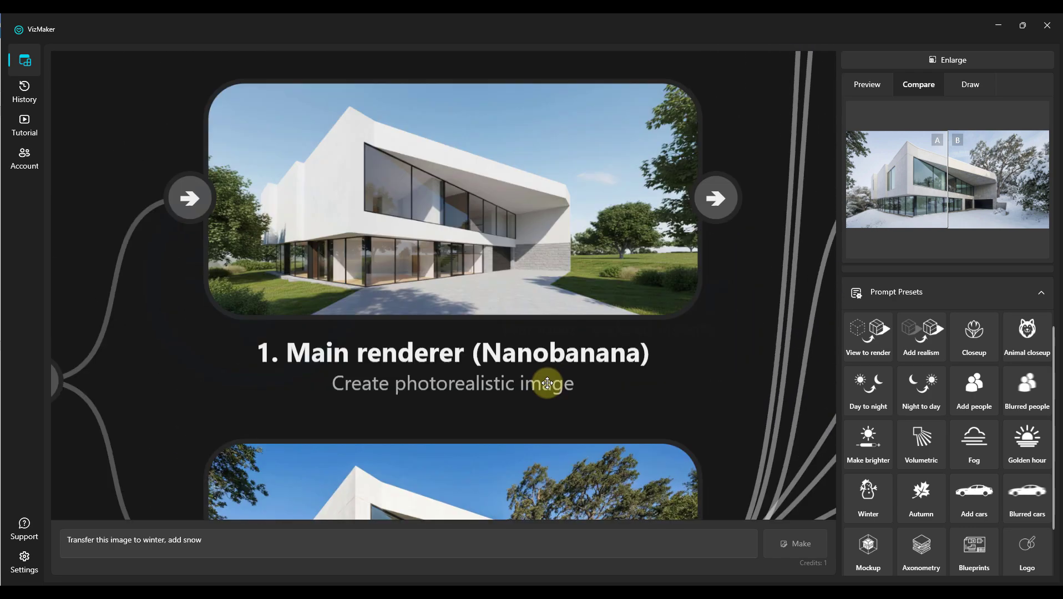
scroll("down", 3)
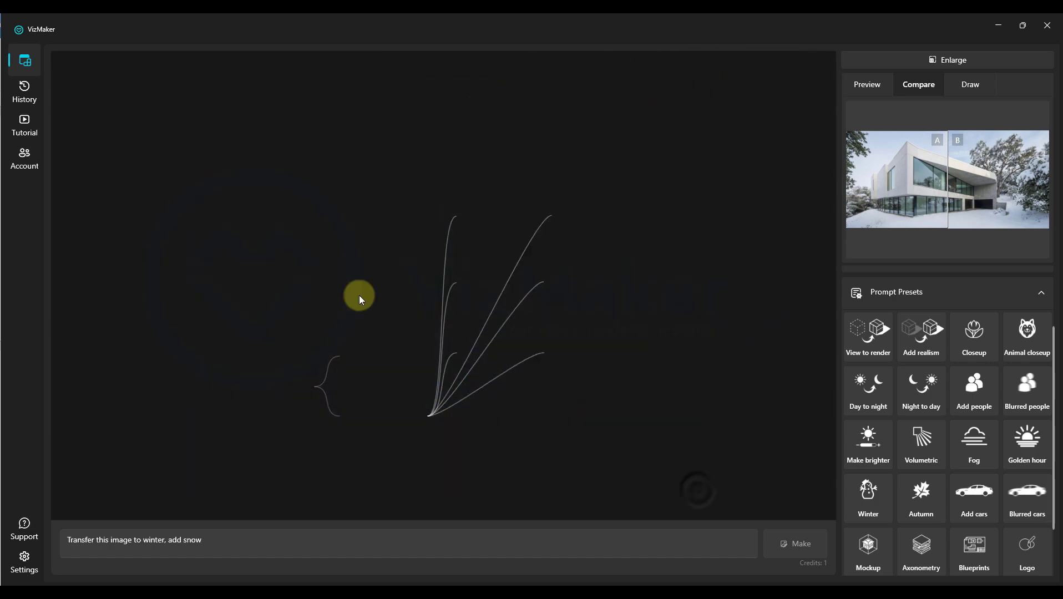
mouse_move(382, 334)
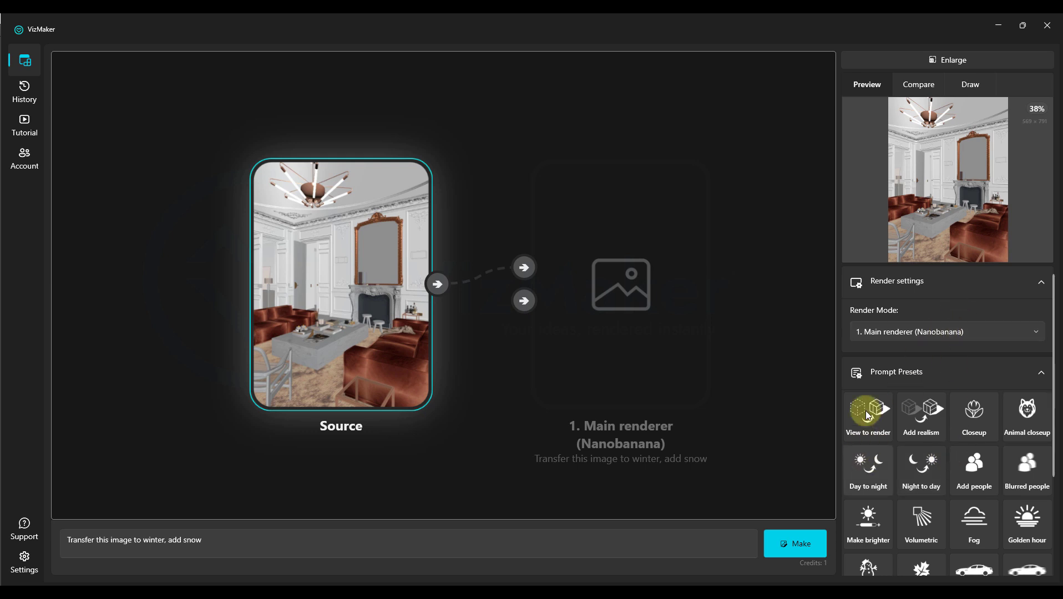
Render the living room with Nanobanana Pro and set another node to Magnific creative upscaler.
left_click(947, 331)
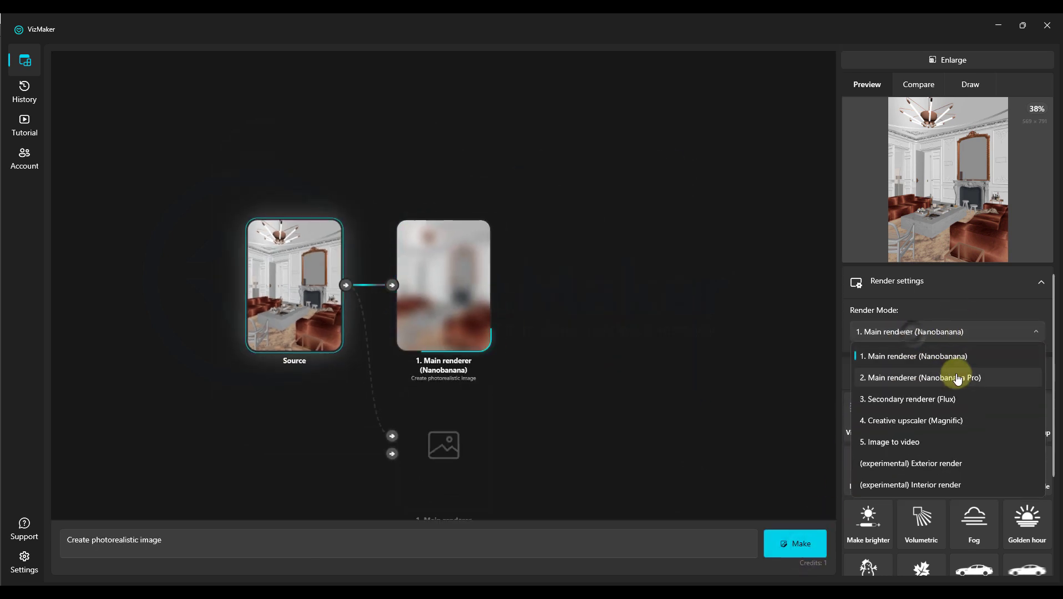
left_click(948, 378)
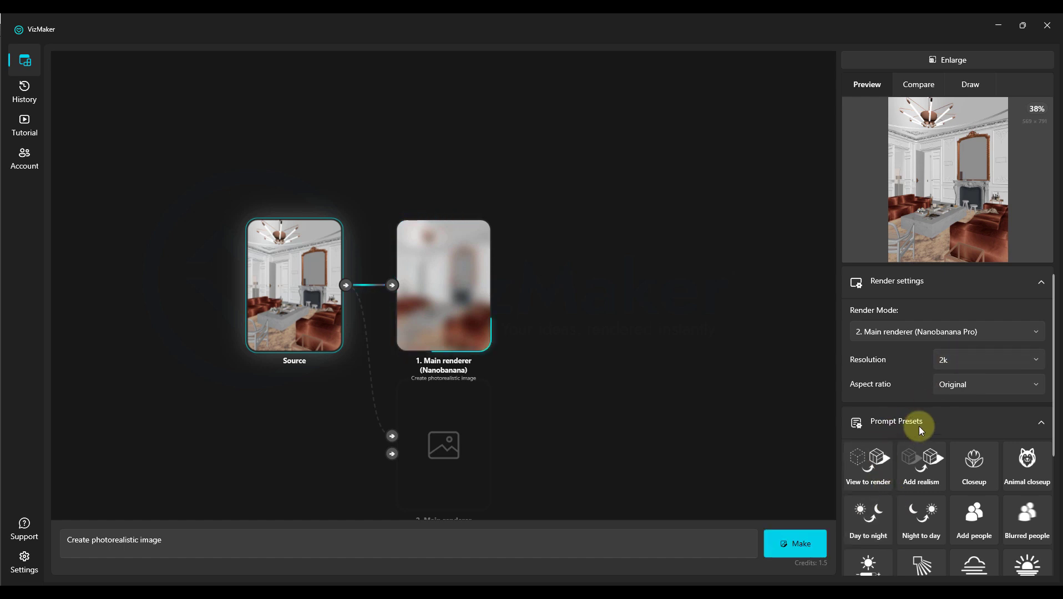
left_click(794, 544)
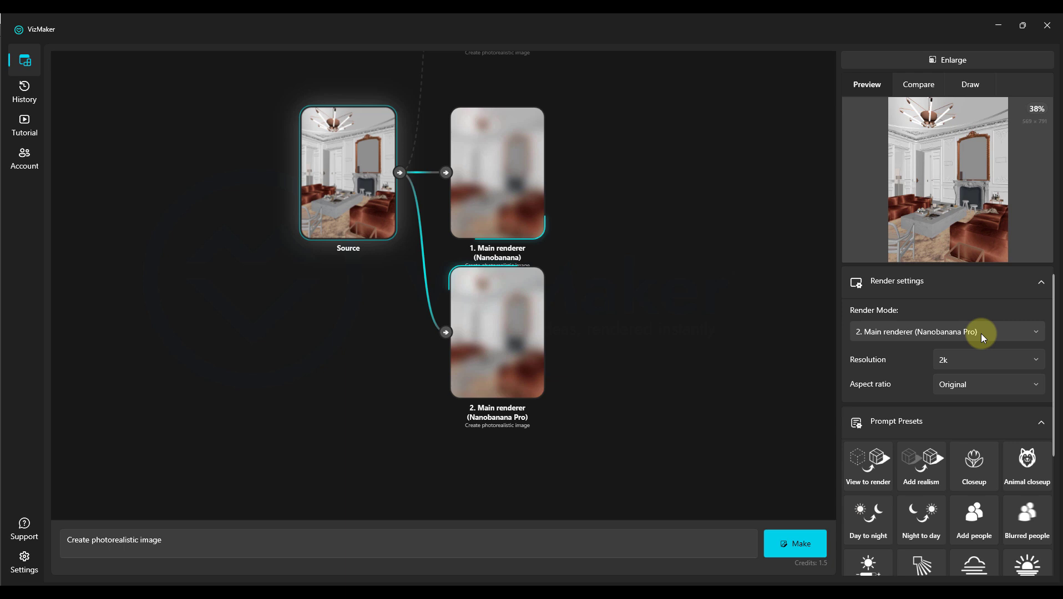
mouse_move(985, 360)
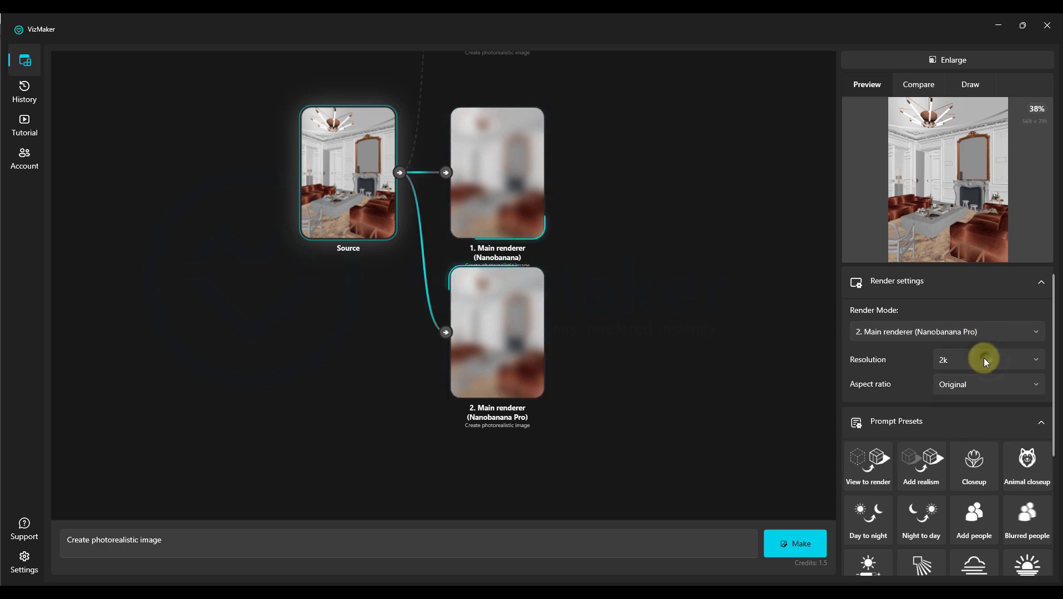
mouse_move(953, 370)
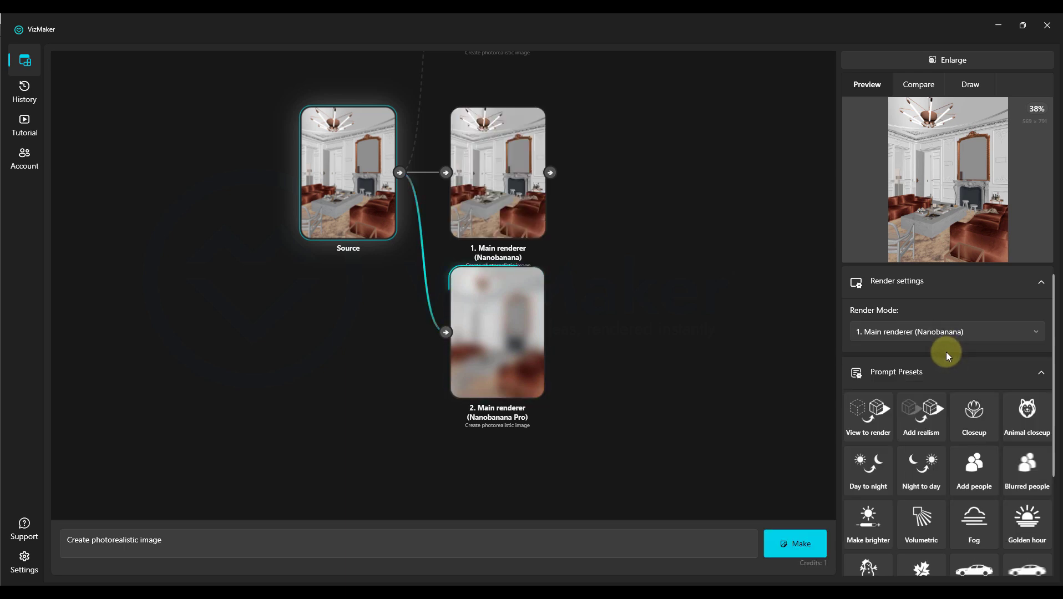
left_click(947, 332)
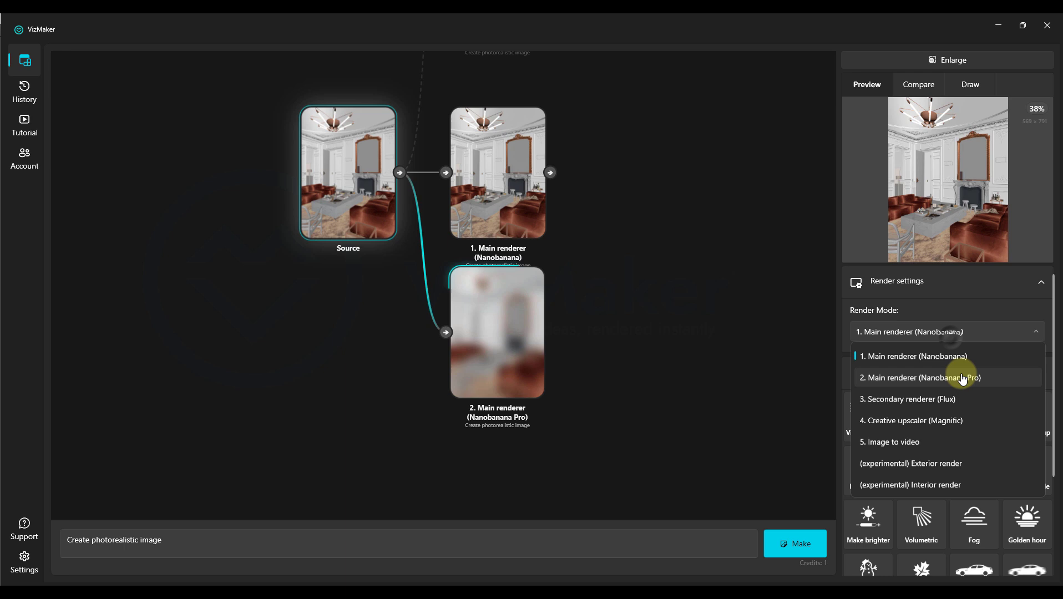
mouse_move(931, 427)
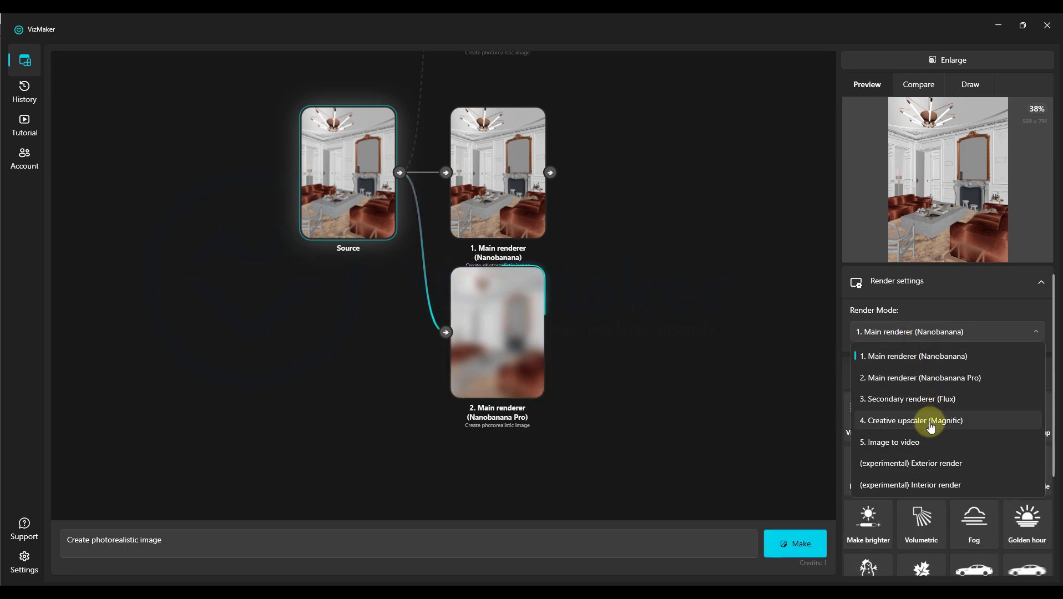
left_click(911, 420)
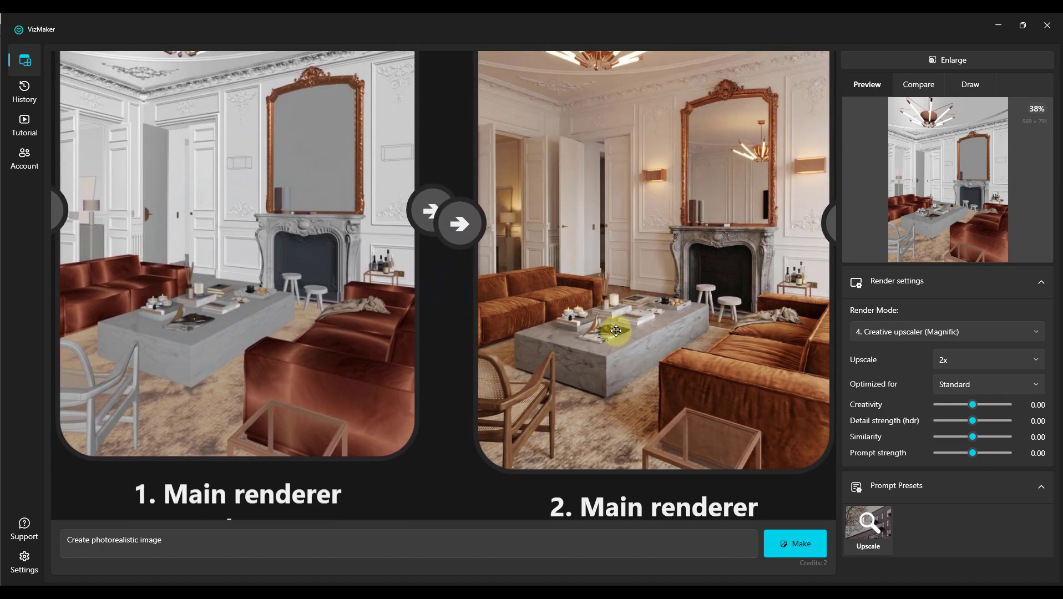
Compare the room with its renders, then switch a node to the Flux secondary renderer.
right_click(617, 331)
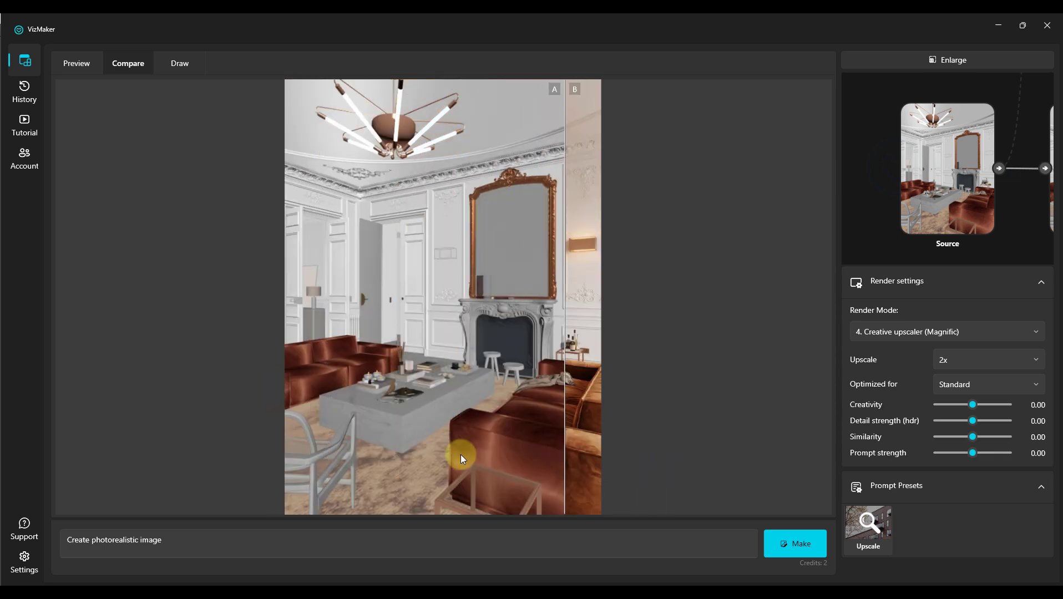
left_click(76, 64)
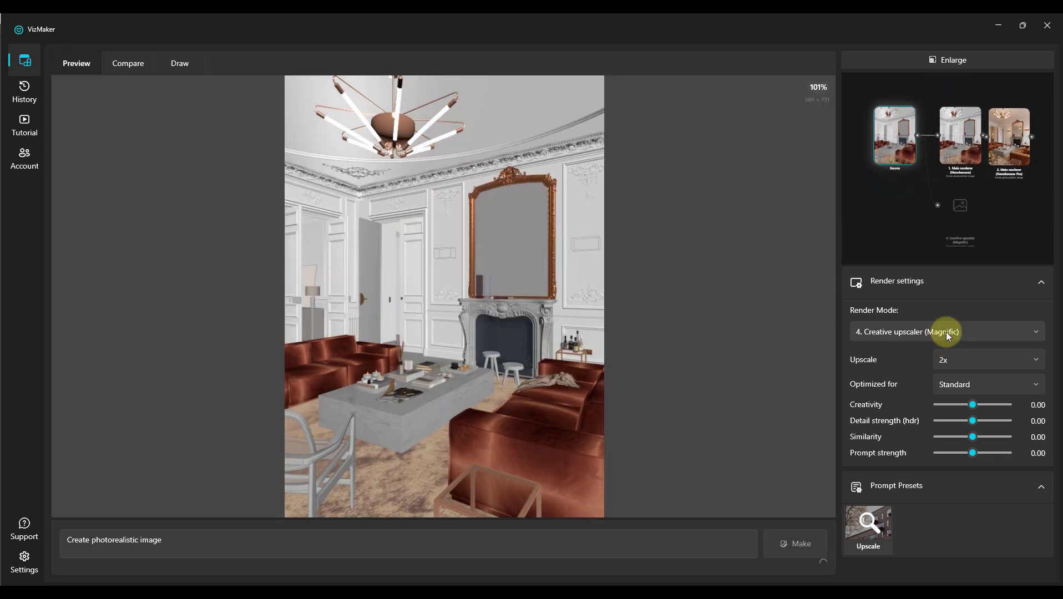
left_click(947, 332)
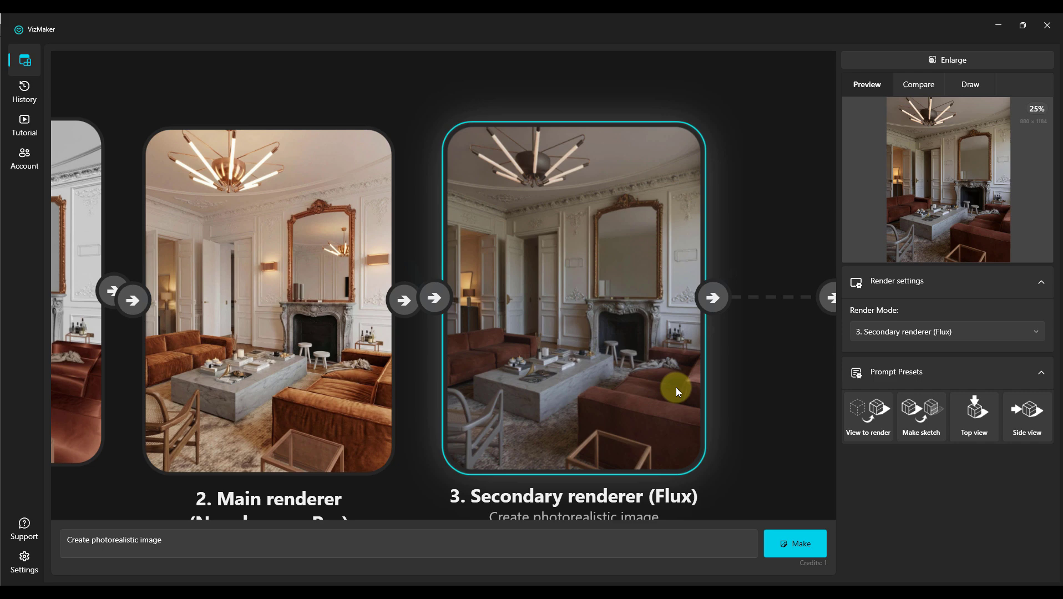
mouse_move(772, 415)
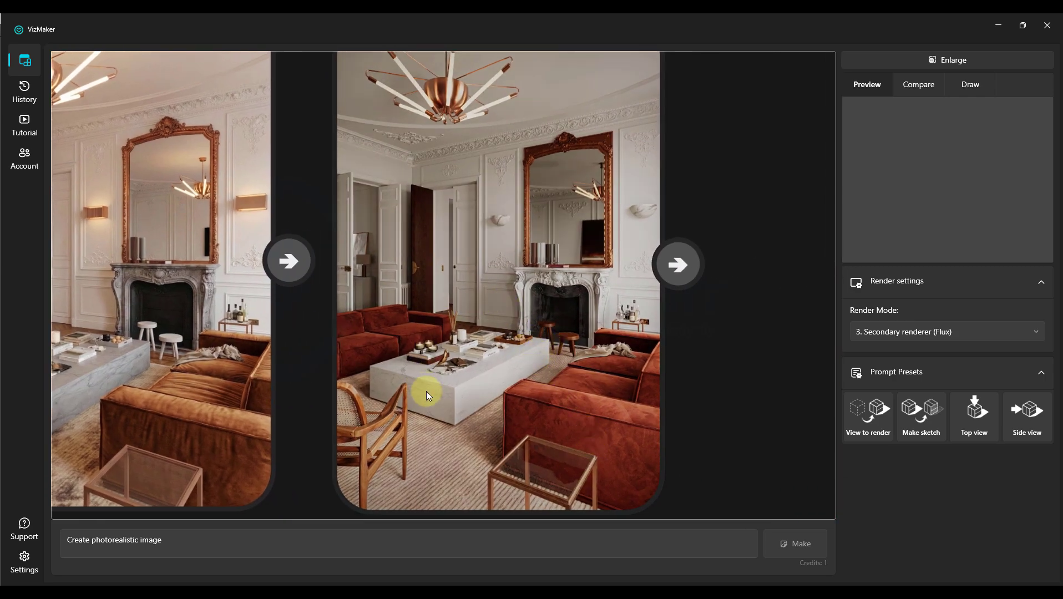
mouse_move(676, 491)
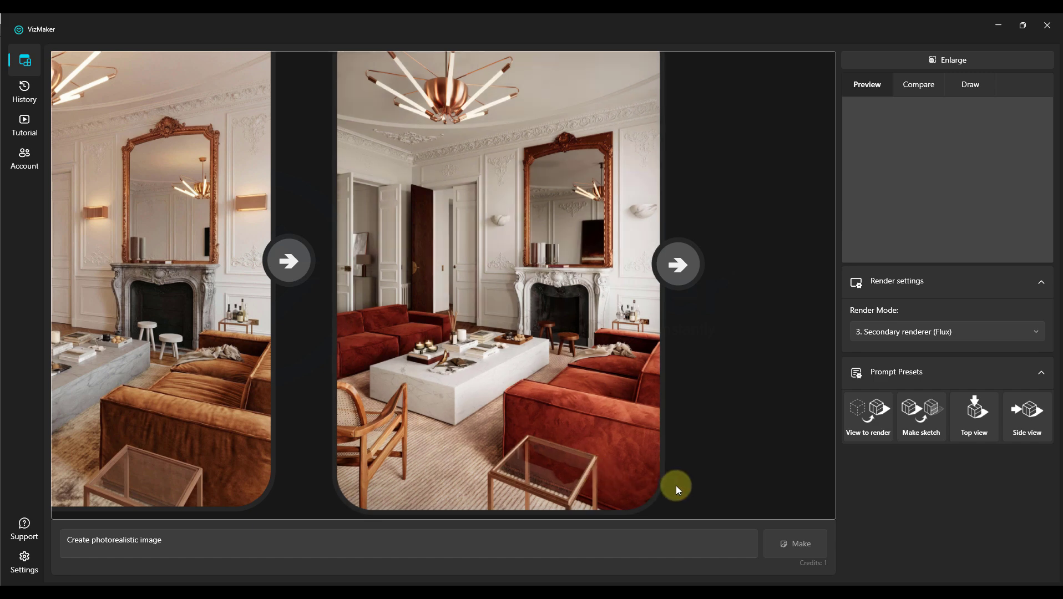
mouse_move(680, 431)
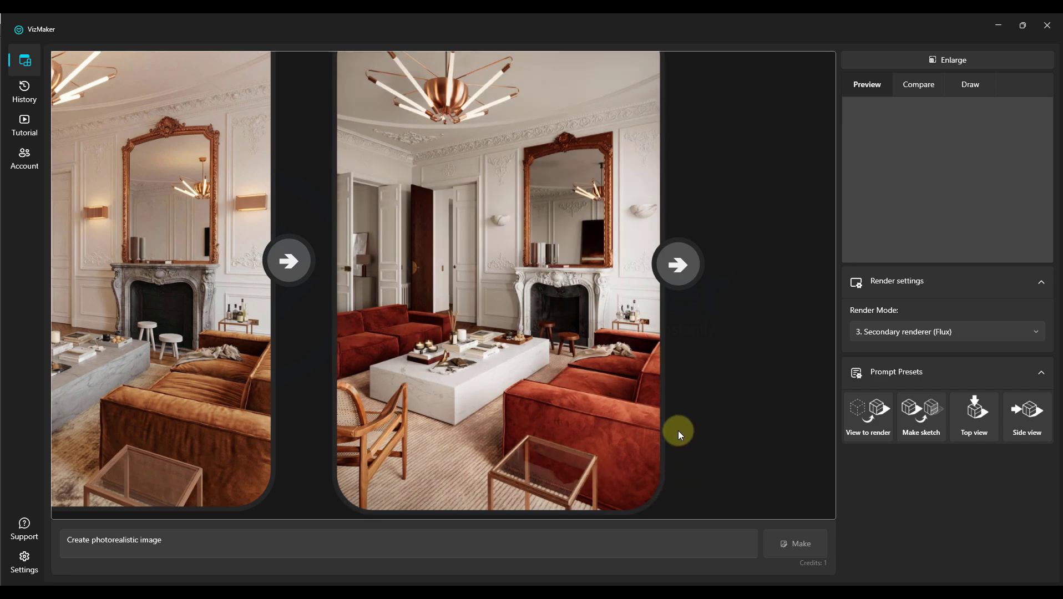
mouse_move(758, 196)
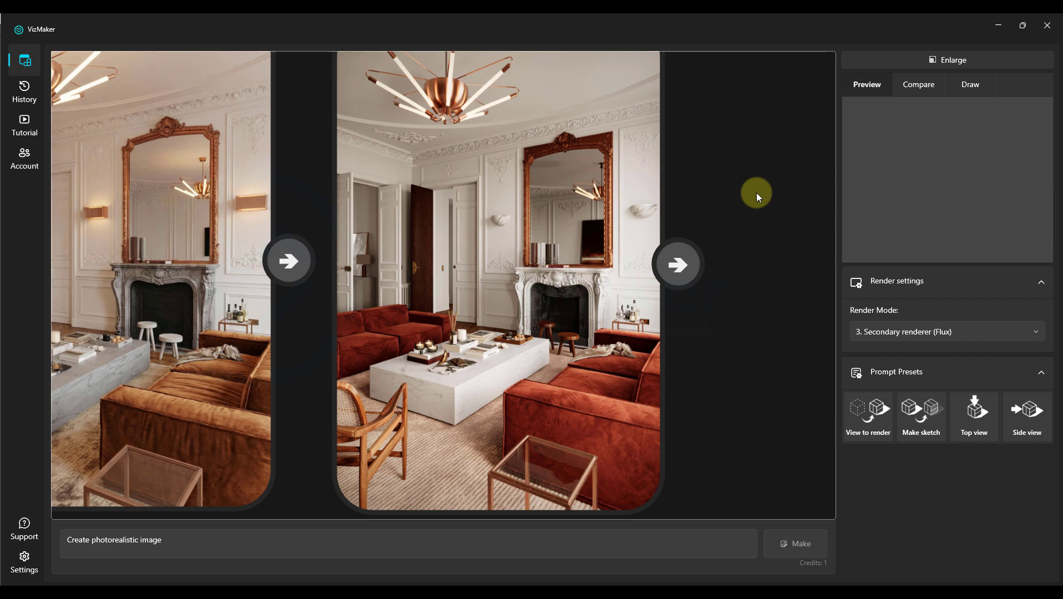
mouse_move(721, 179)
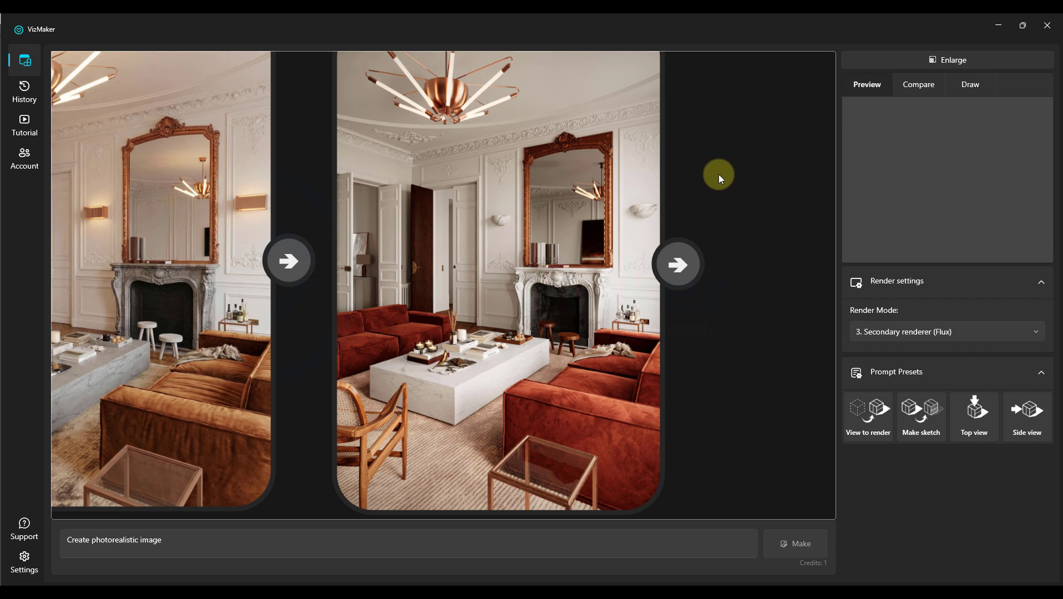
mouse_move(706, 234)
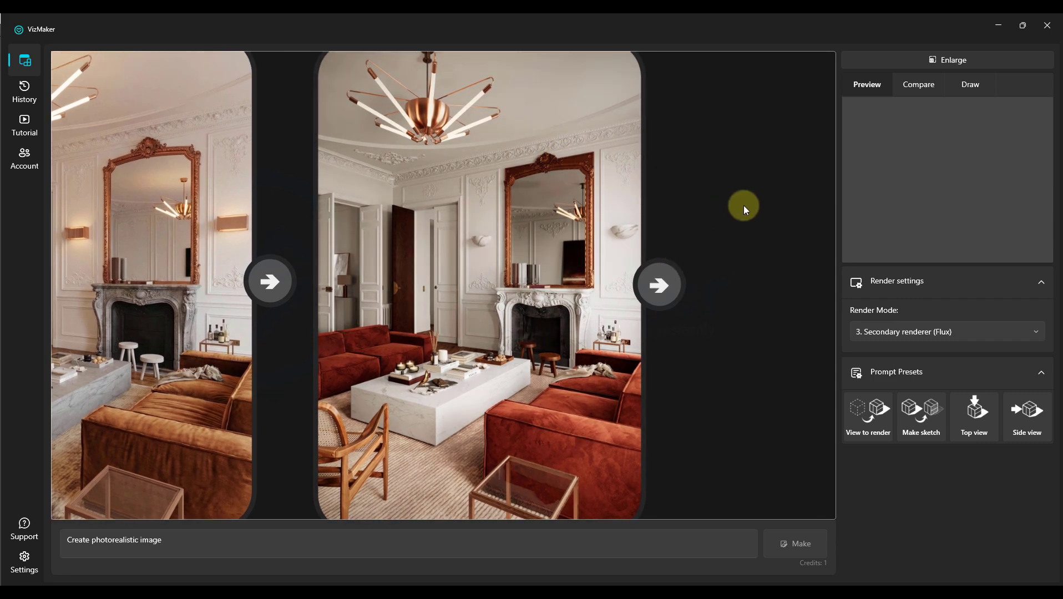
mouse_move(736, 206)
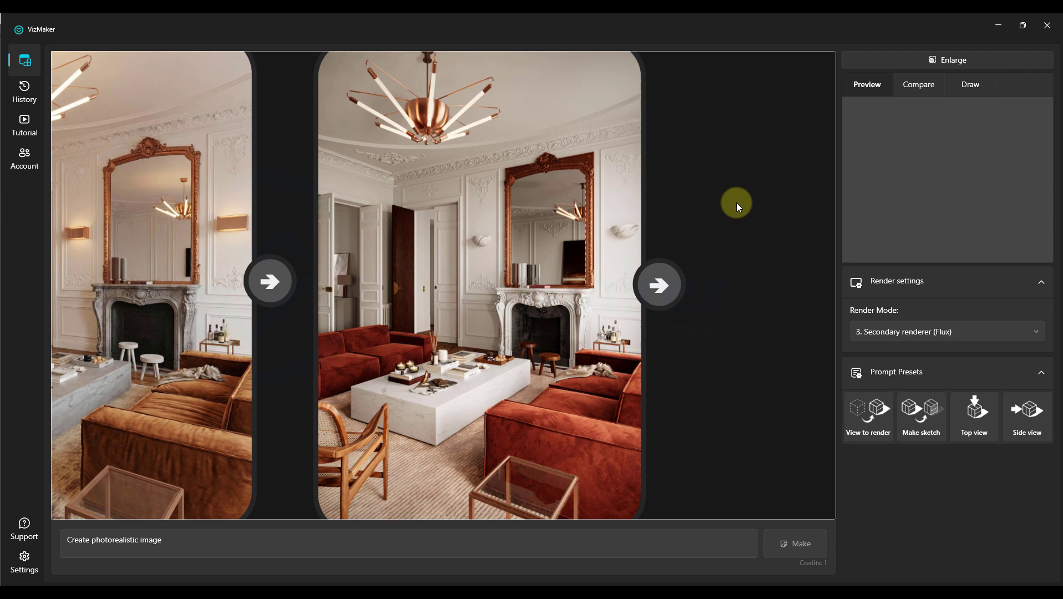
mouse_move(732, 203)
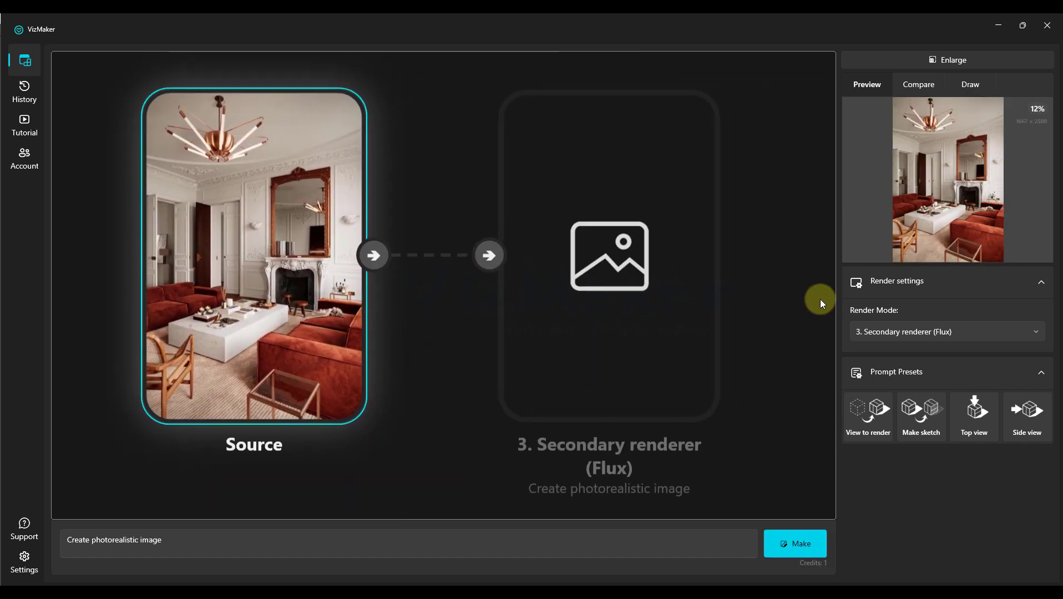
Set a node to Nanobanana, circle the mirror in red and mark a green spot.
left_click(947, 332)
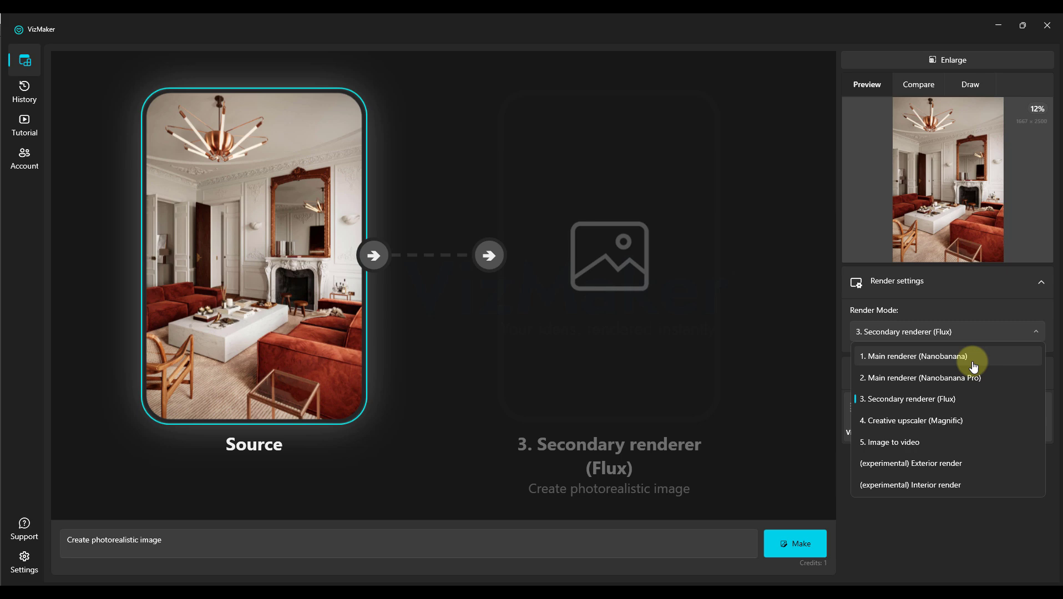
left_click(914, 356)
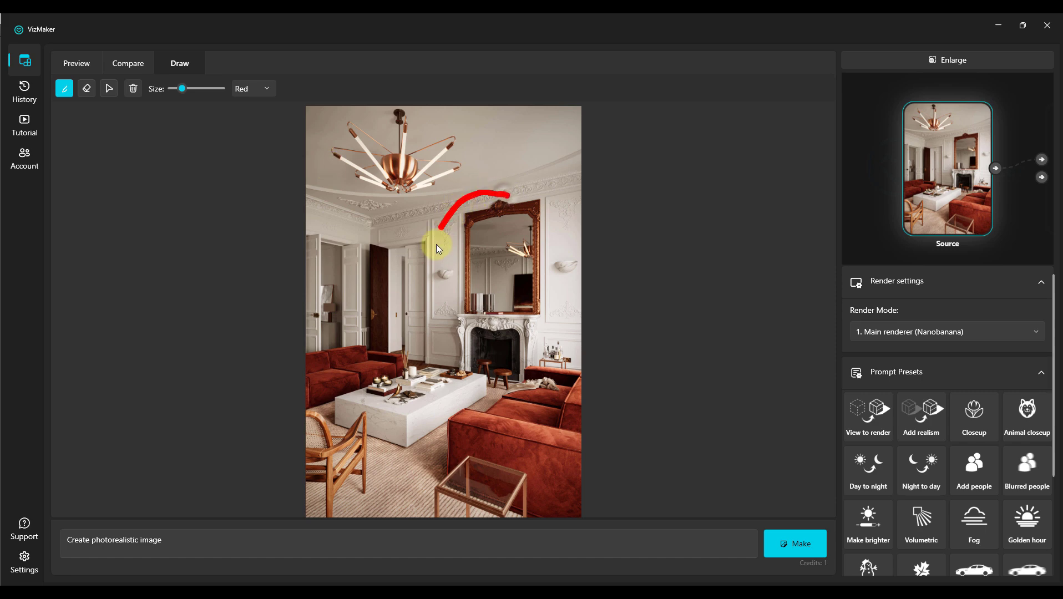
left_click_drag(437, 244, 512, 196)
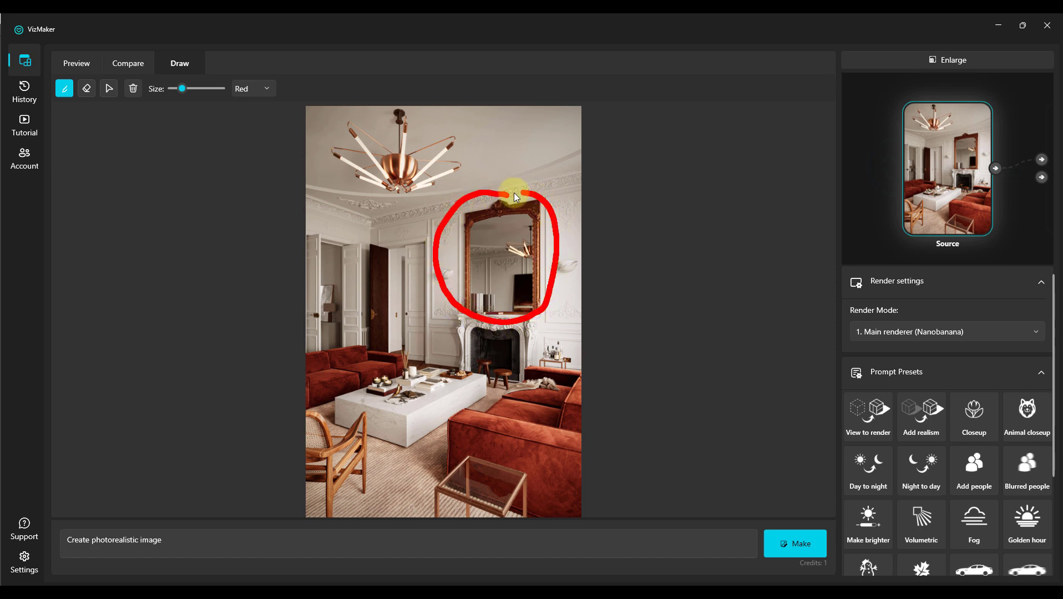
left_click(254, 88)
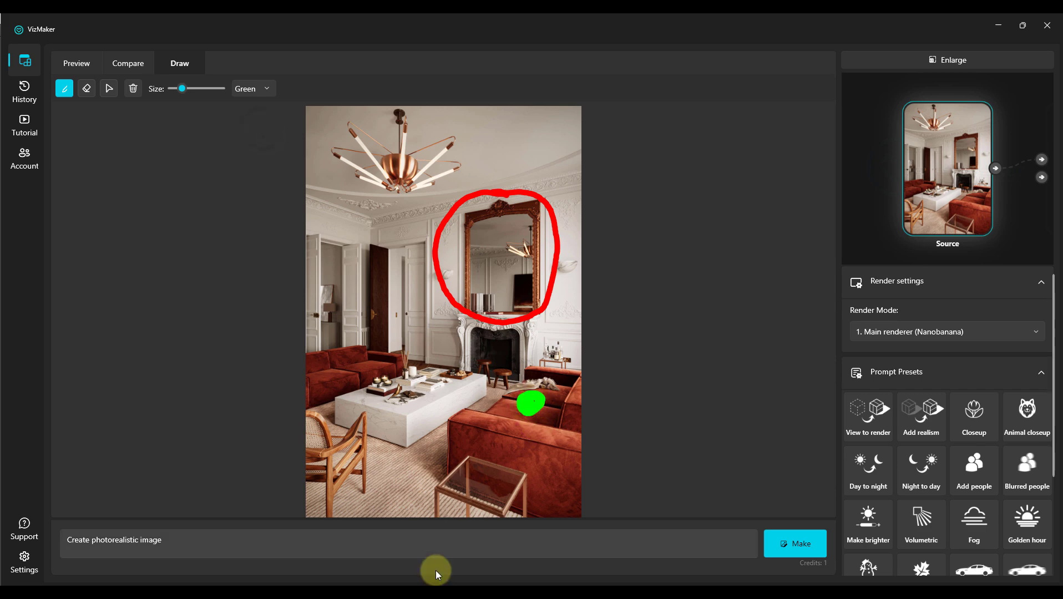
Prompt 'remove the object marked in red, add a dog where the green spot is' and generate with both models.
type("remove the object marked in red, add a dog where the green spot is")
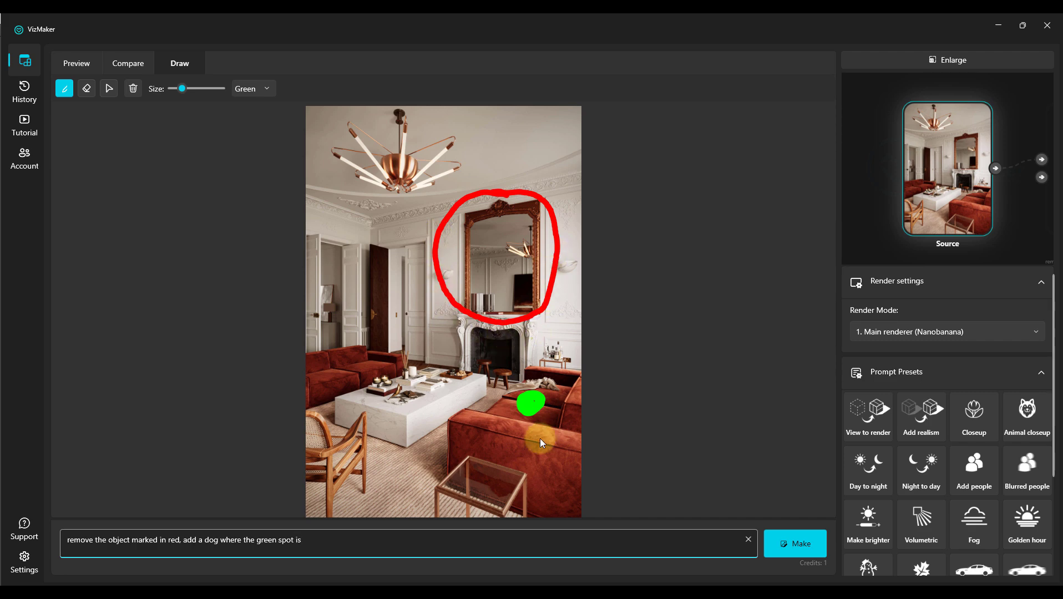
left_click(795, 544)
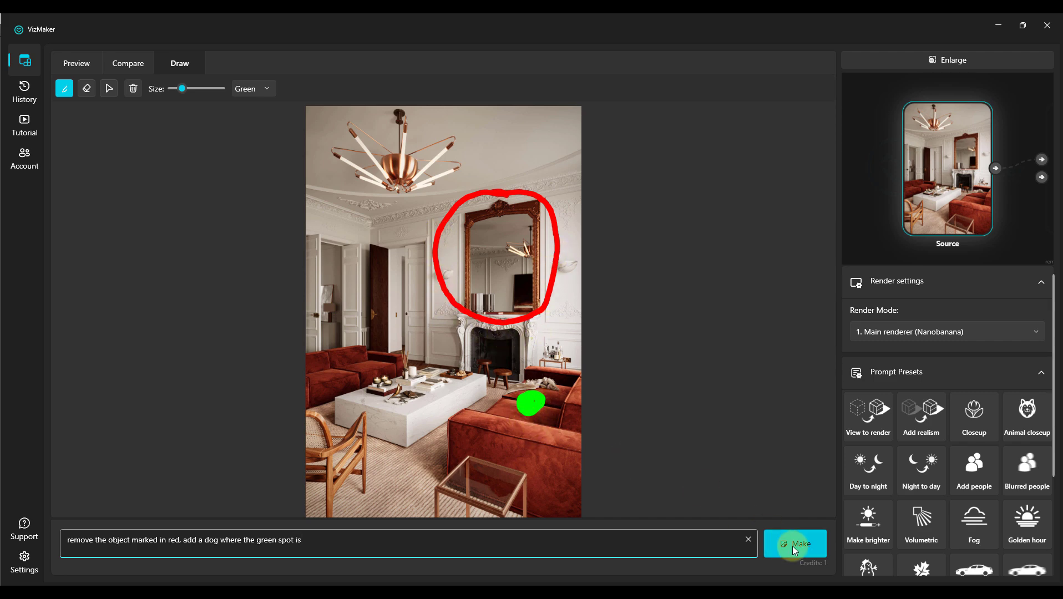
left_click(796, 543)
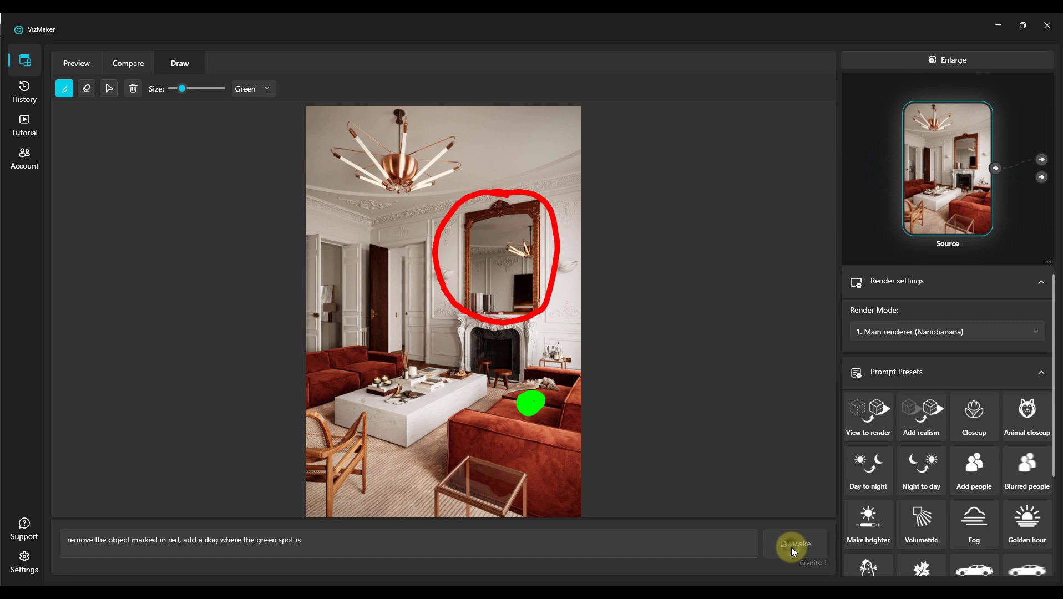
left_click(795, 544)
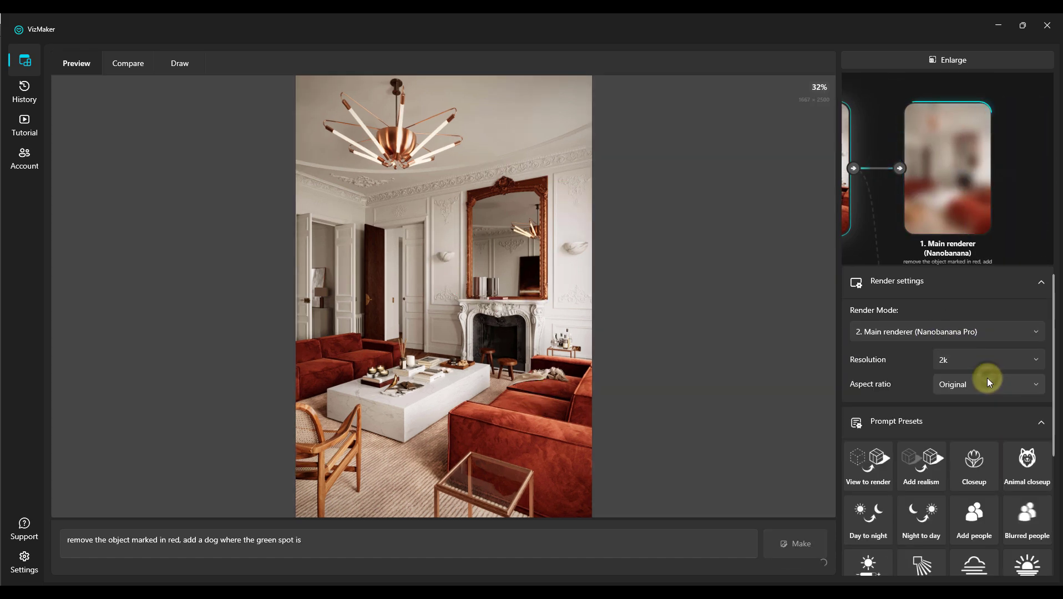
left_click(180, 62)
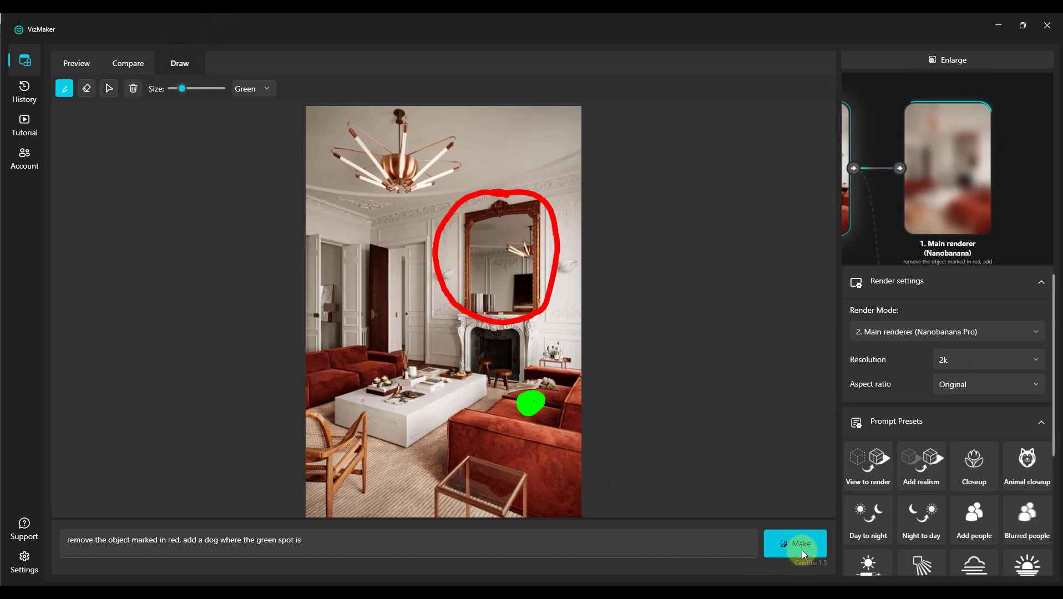
left_click(795, 544)
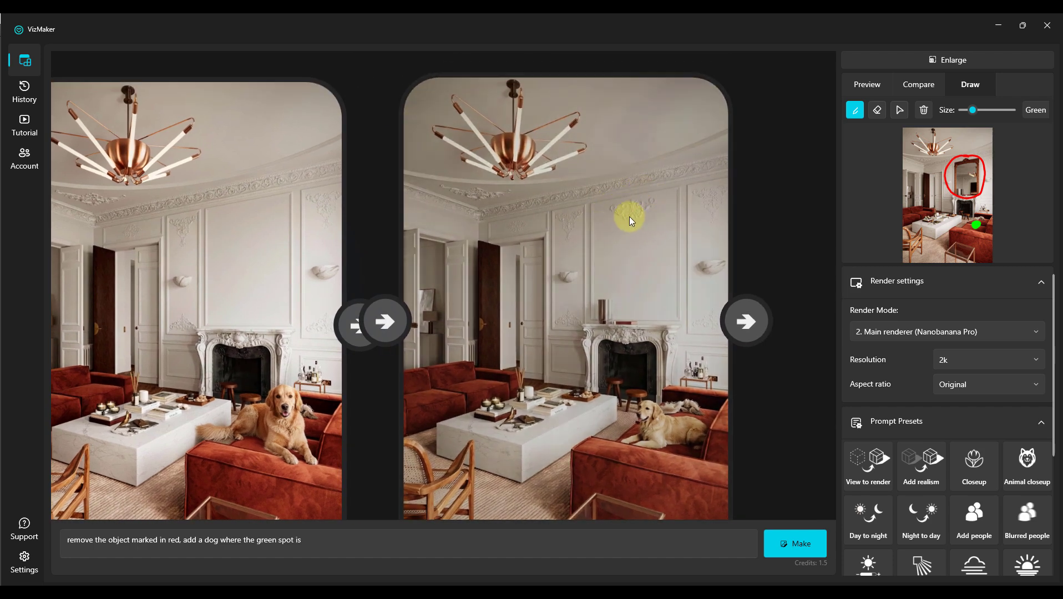
mouse_move(771, 306)
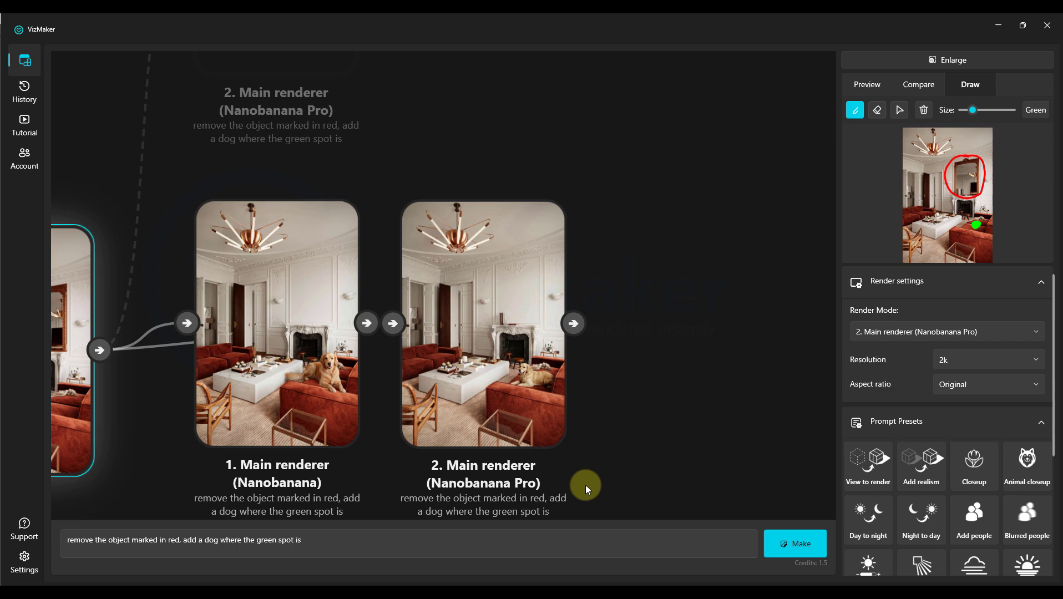
Start a fresh canvas with the teal-sofa living room as the source.
left_click(795, 543)
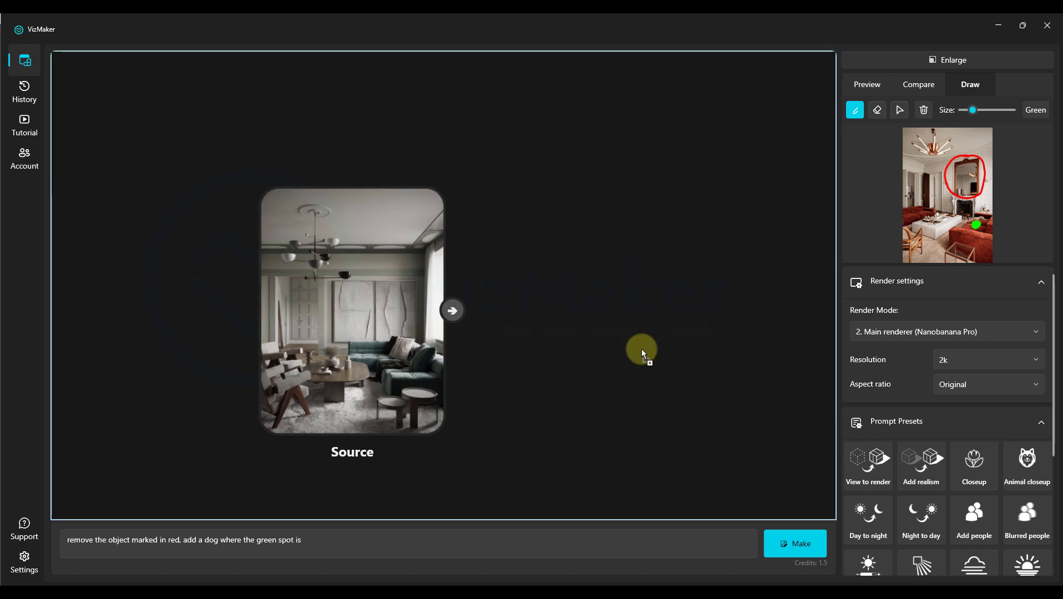
Add the orange velvet sofa as a second source and generate the swap with Nano Banana Pro and Nano Banana.
left_click(794, 543)
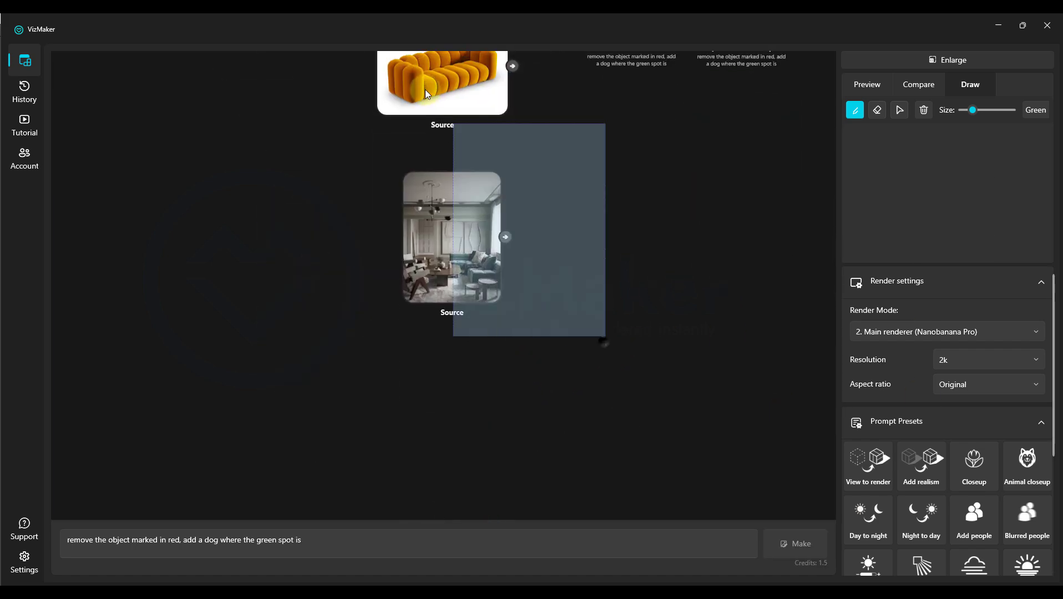
left_click(867, 84)
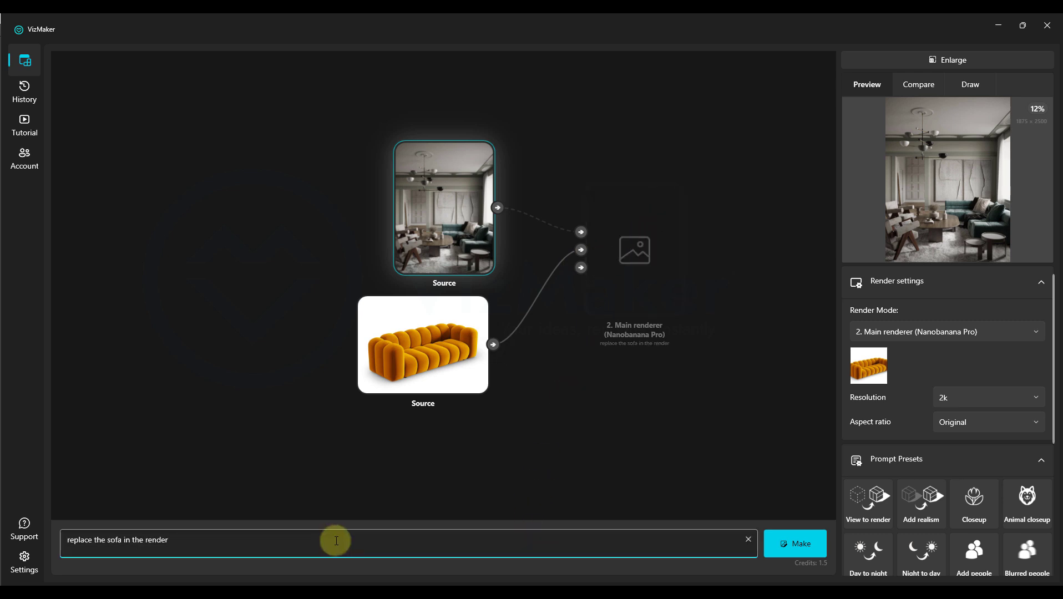
left_click(795, 544)
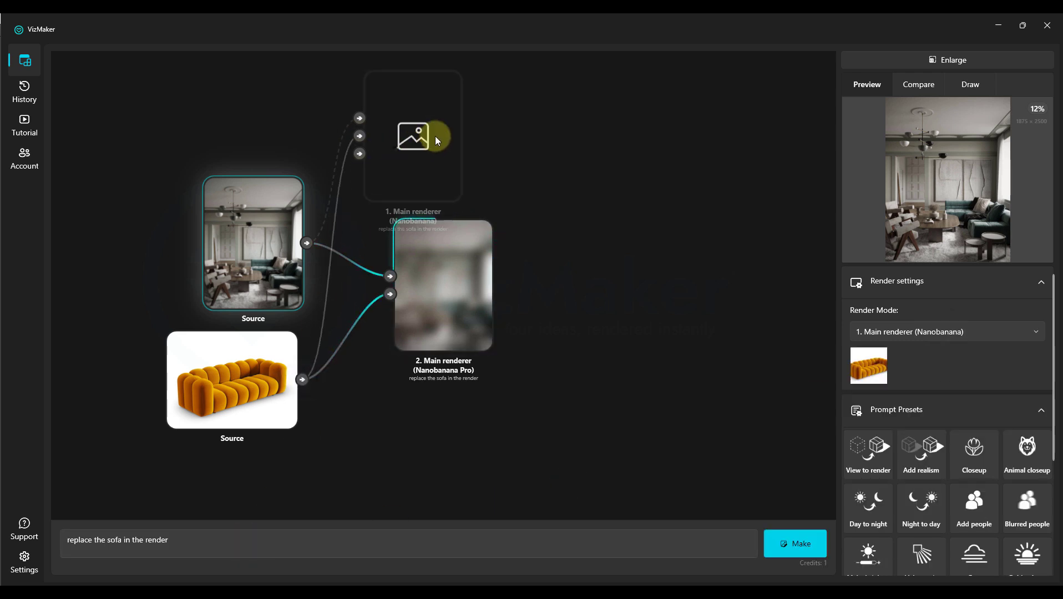
left_click(795, 543)
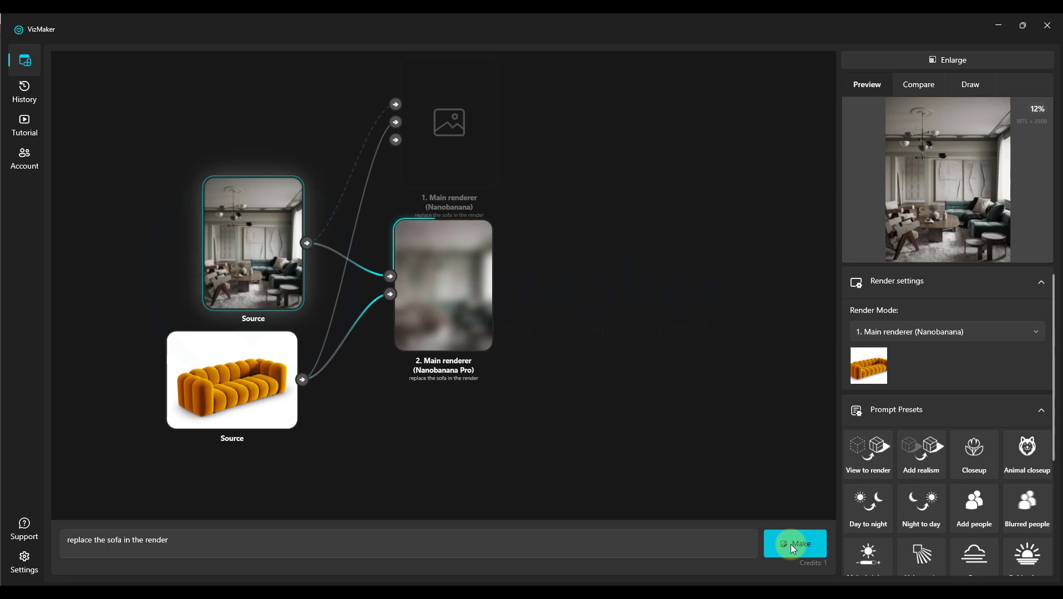
left_click(795, 543)
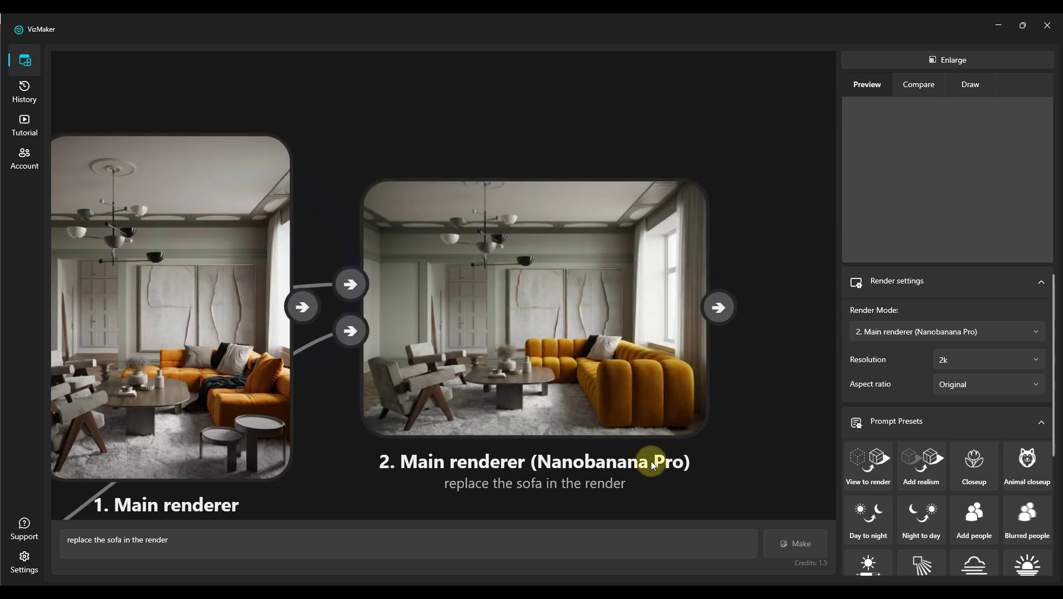
mouse_move(646, 463)
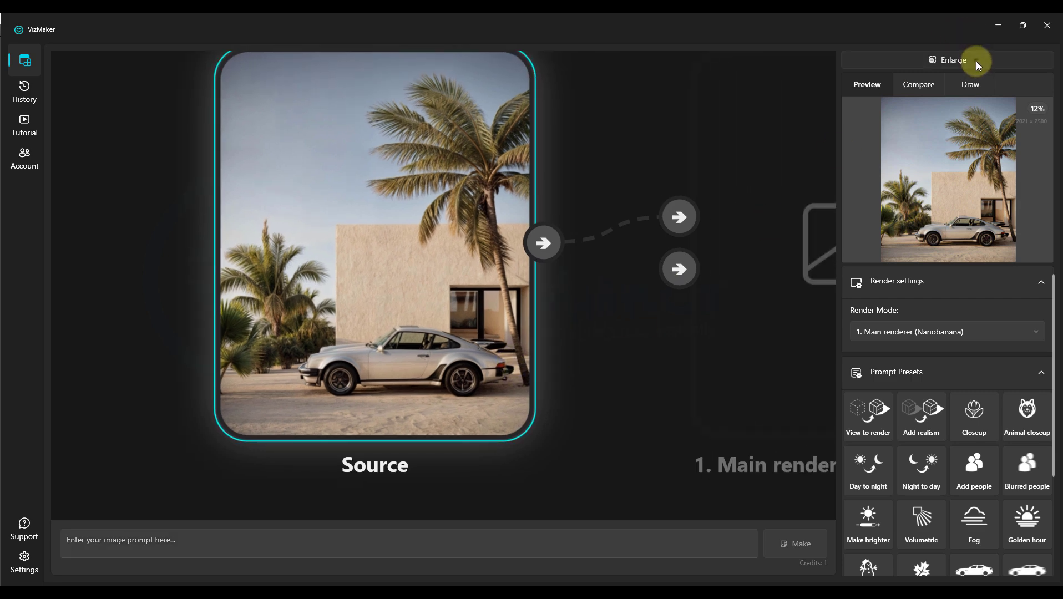
Prompt 'add a realistic person in the pose drawn in red' and render with Nano Banana Pro.
left_click(970, 84)
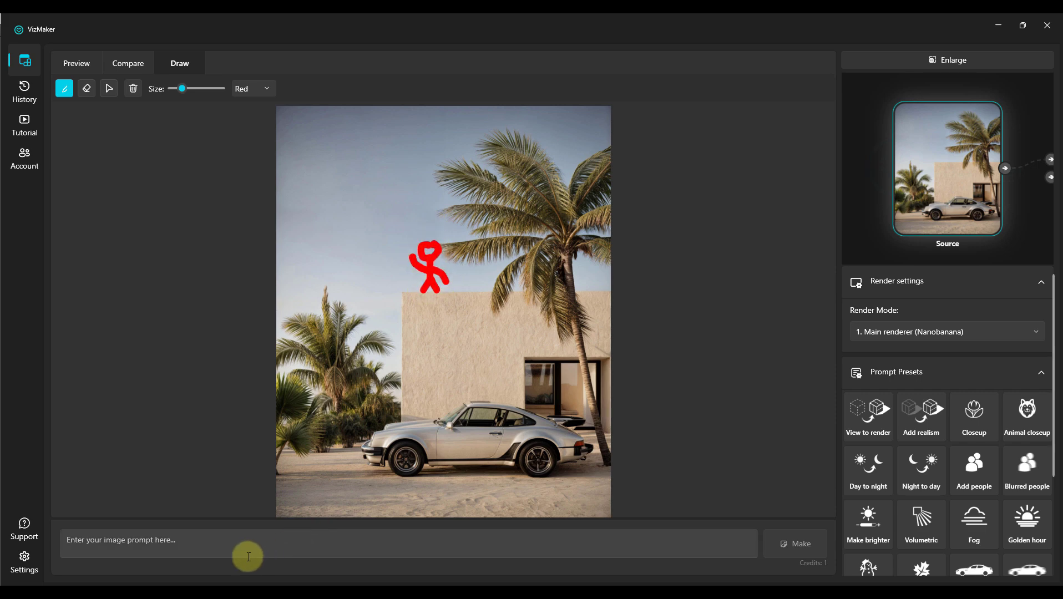
type("add a realistic person in the pose drawn in red")
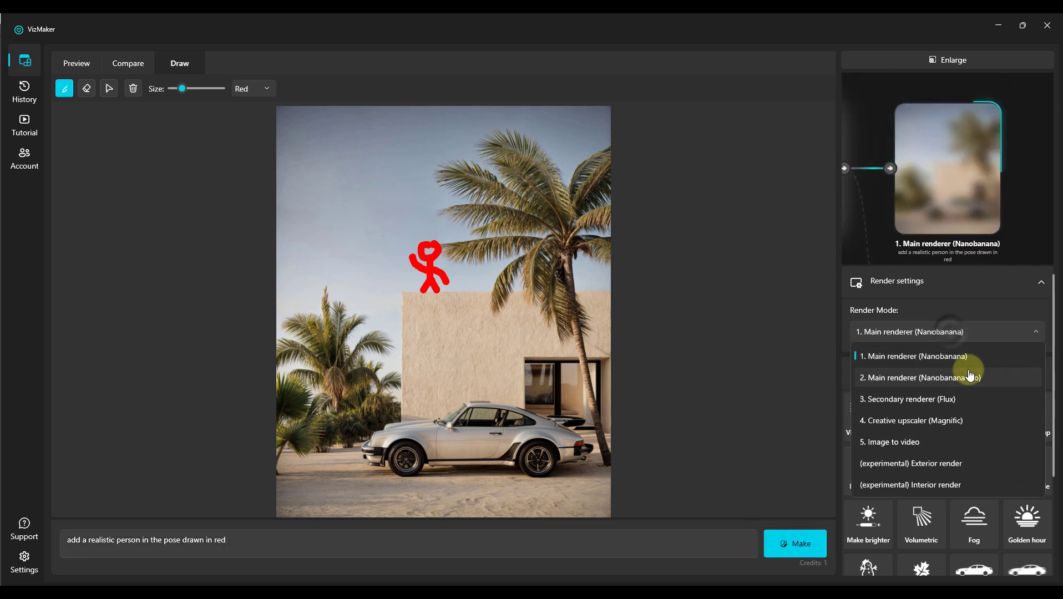
left_click(929, 377)
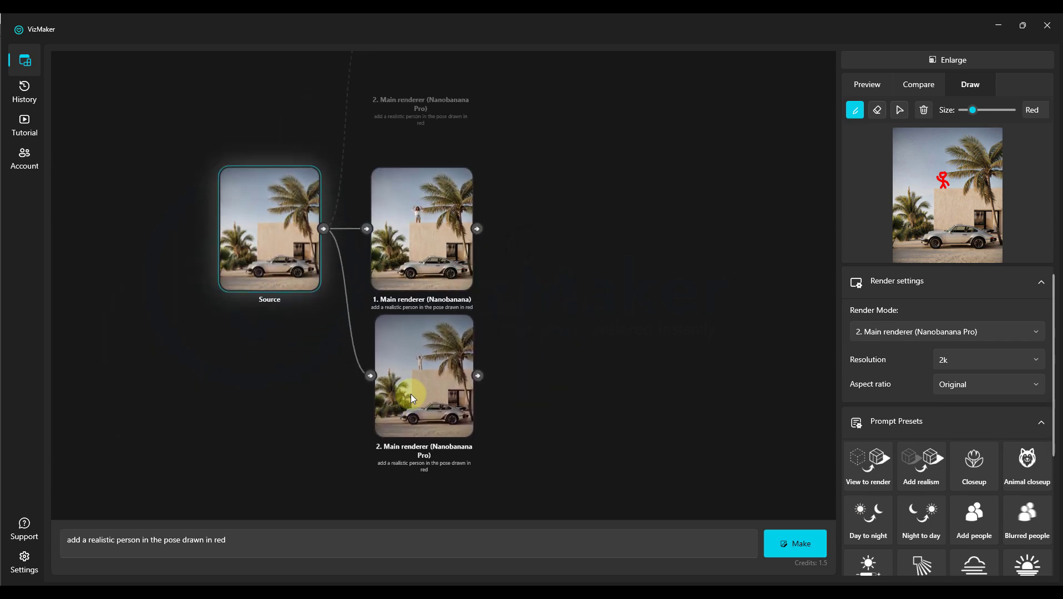
left_click(795, 543)
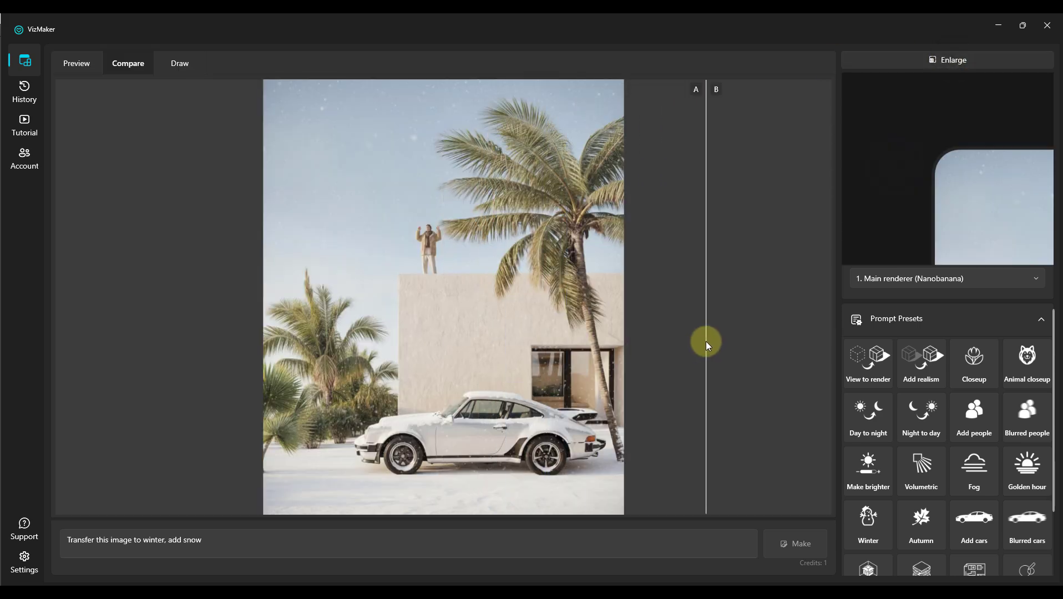
Slide between the heavy-snow and lighter-snow winter renders, then copy the wooden chair photo.
left_click_drag(705, 342, 240, 349)
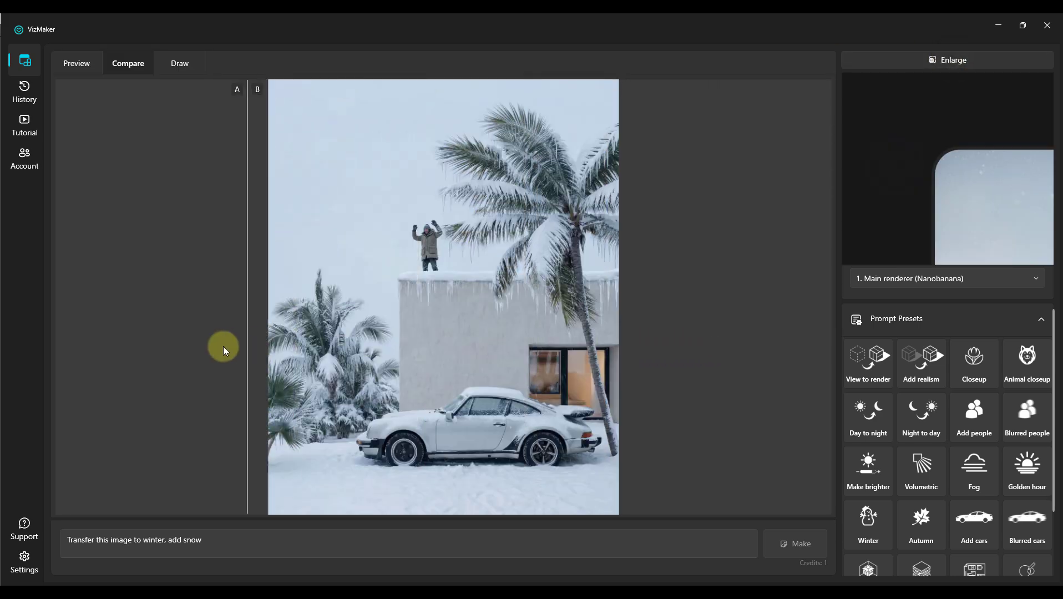
left_click_drag(247, 359, 271, 359)
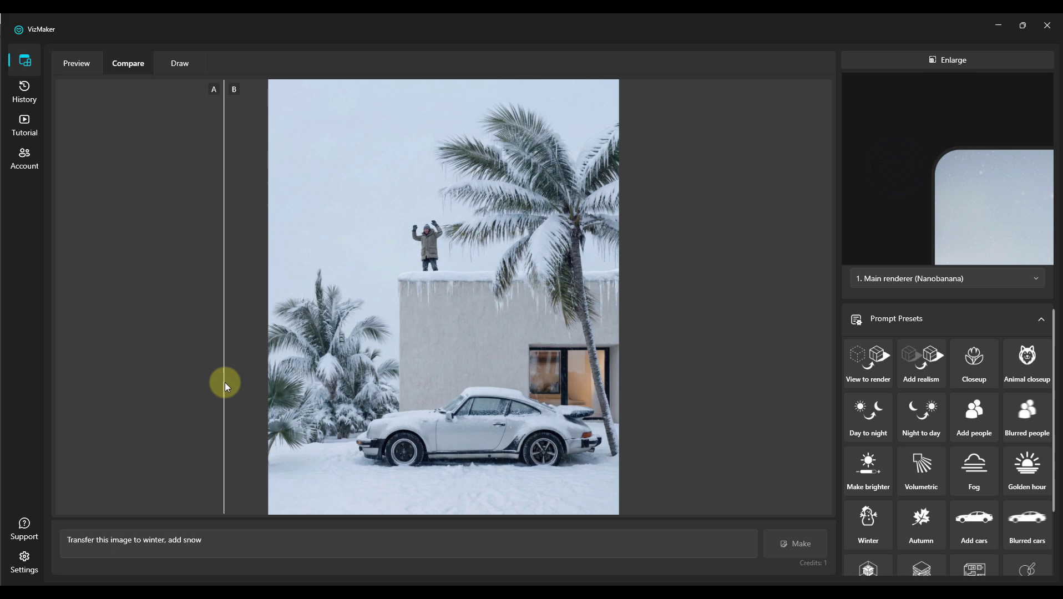
left_click_drag(225, 381, 668, 420)
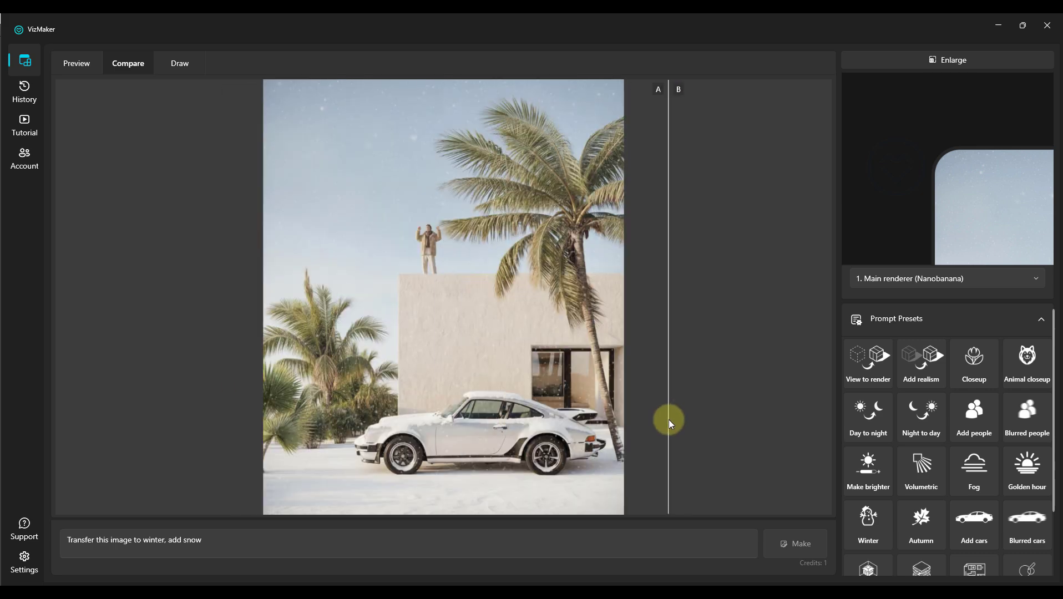
left_click_drag(669, 420, 228, 410)
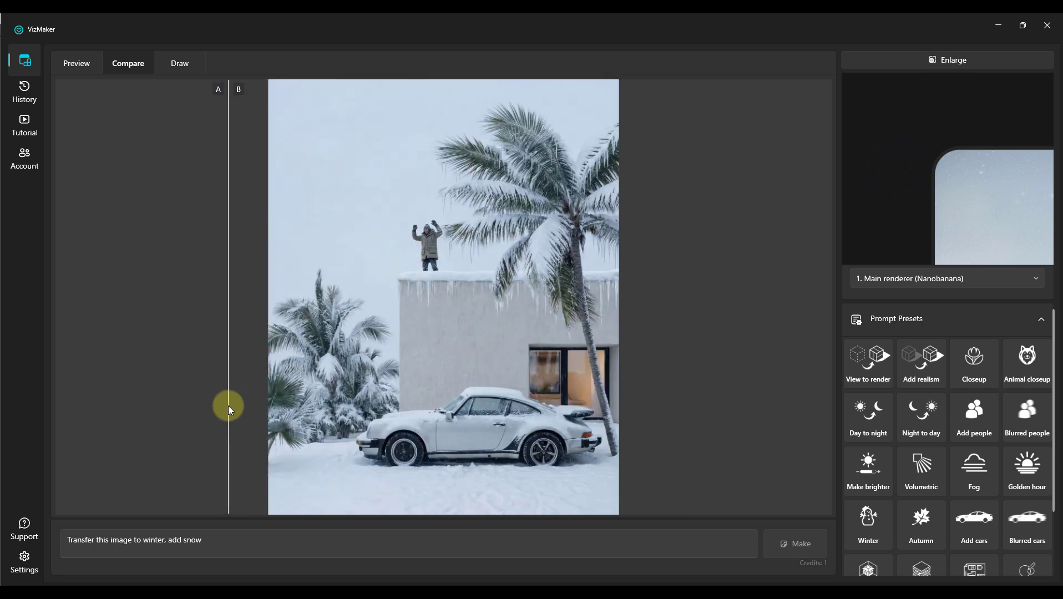
left_click_drag(229, 406, 384, 386)
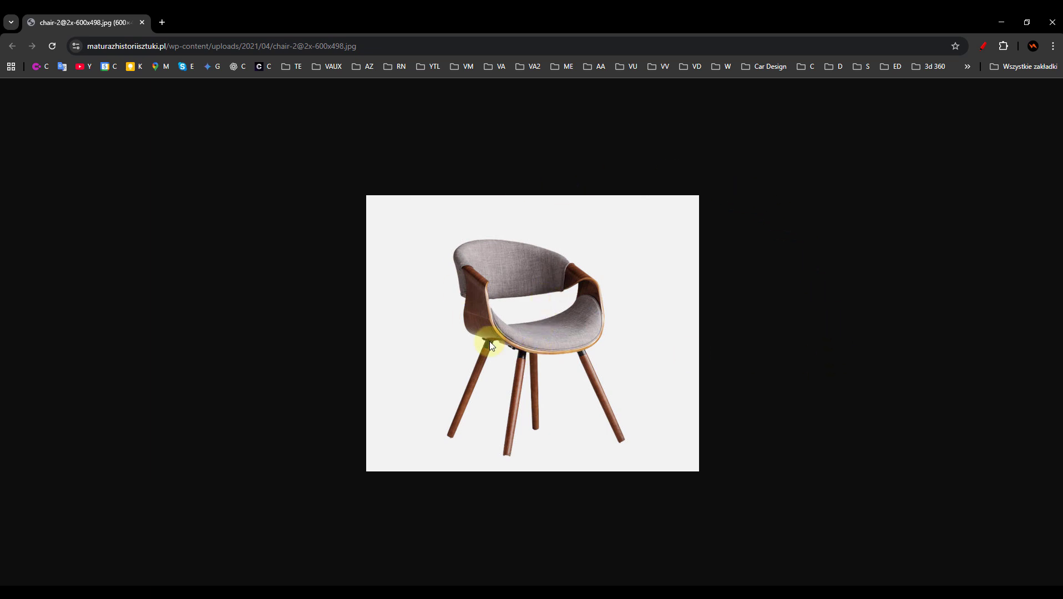
right_click(551, 300)
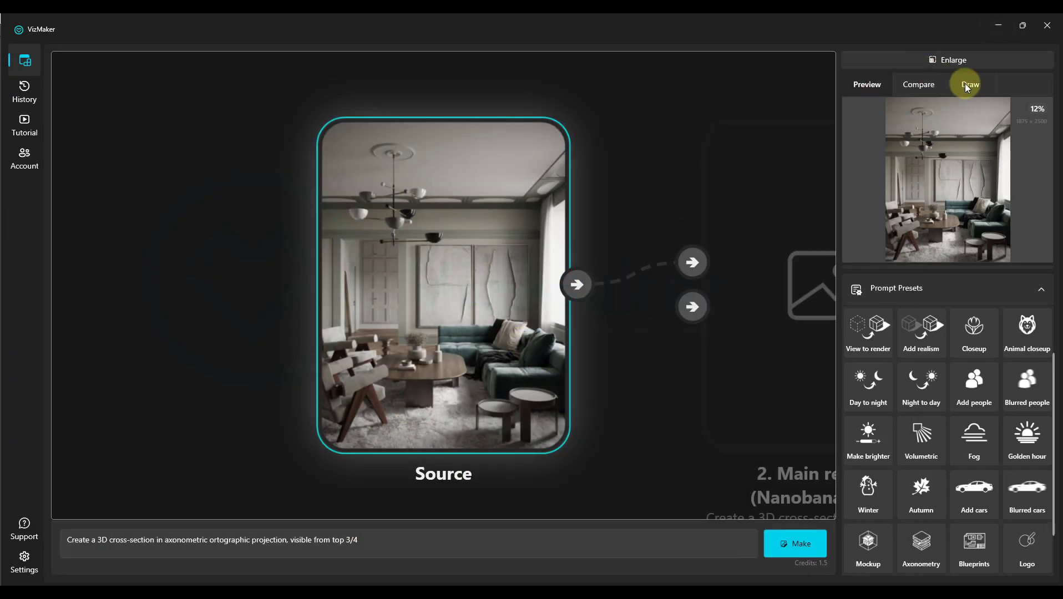
Replace the red stick figure with the pasted wooden chair and render it with Nano Banana.
left_click(969, 84)
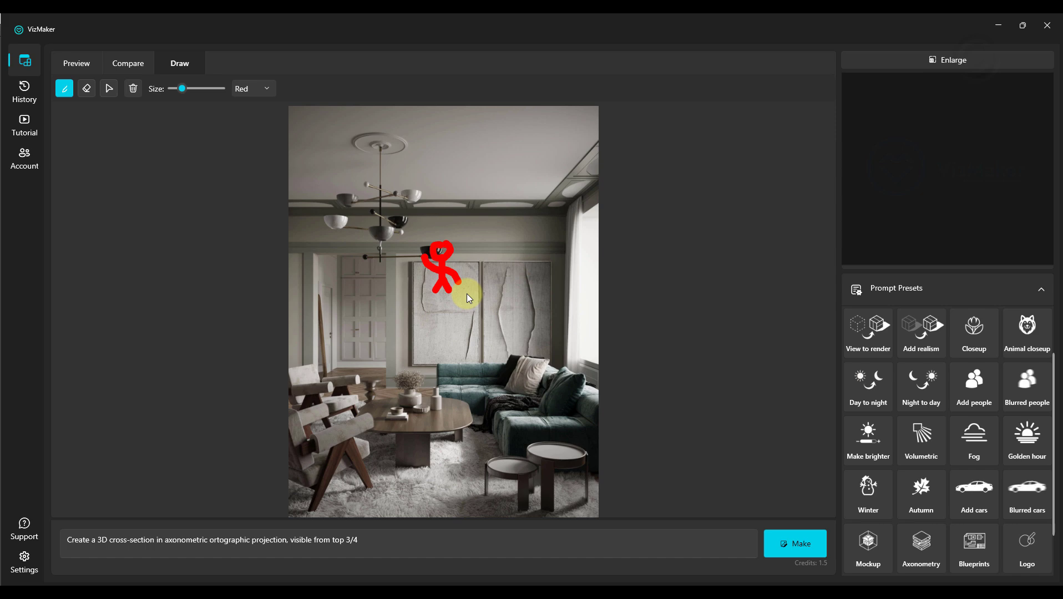
left_click(110, 89)
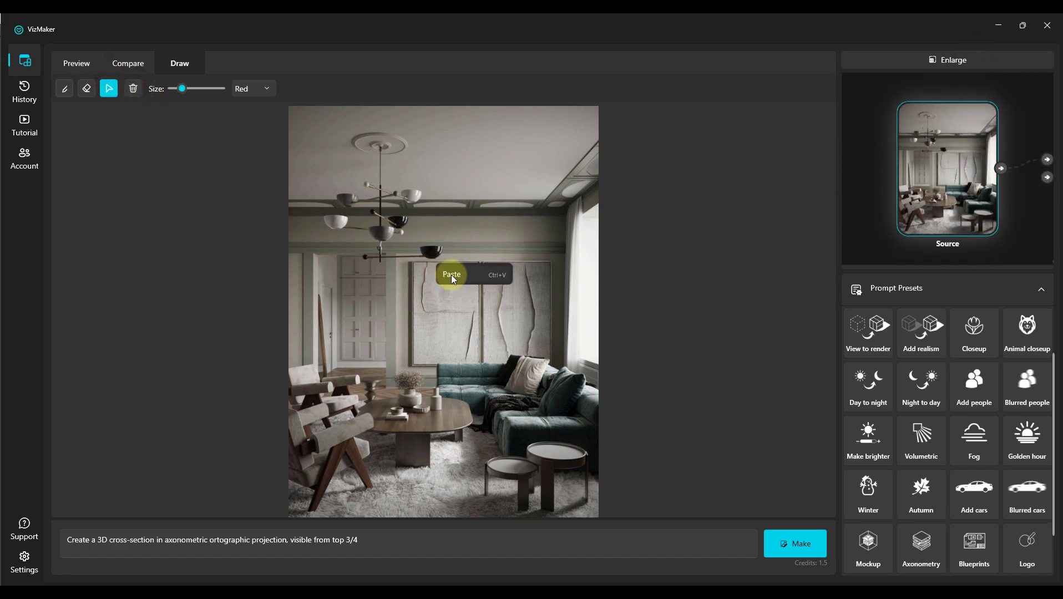
left_click(452, 275)
type("replace the chair in the photo with the one from the second photo")
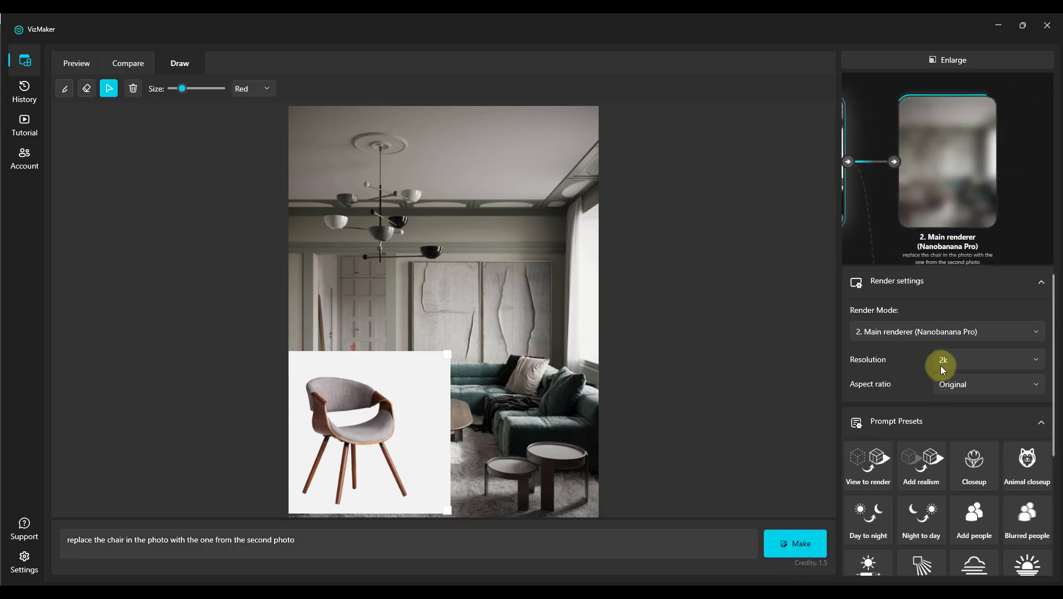
left_click(795, 543)
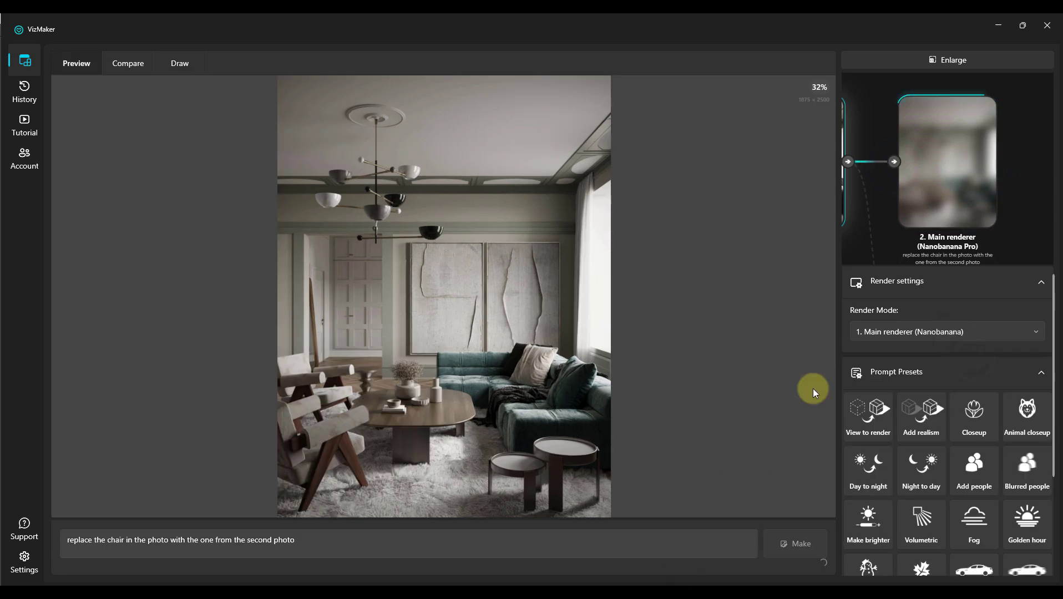
left_click(179, 62)
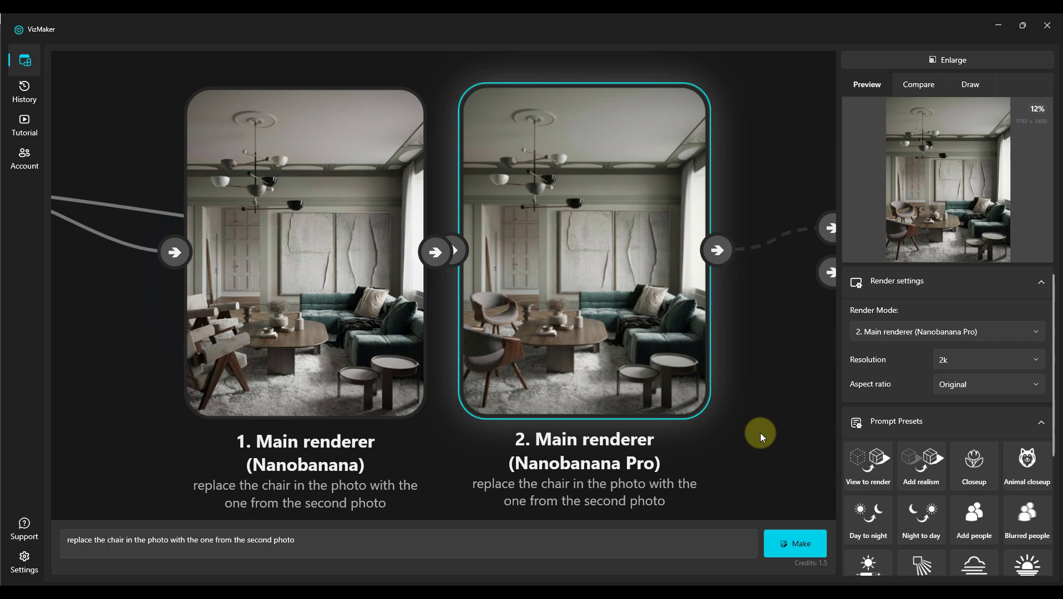
Browse the render modes, trying Creative upscaler, before choosing image-to-video for the Pro chair render.
left_click(947, 332)
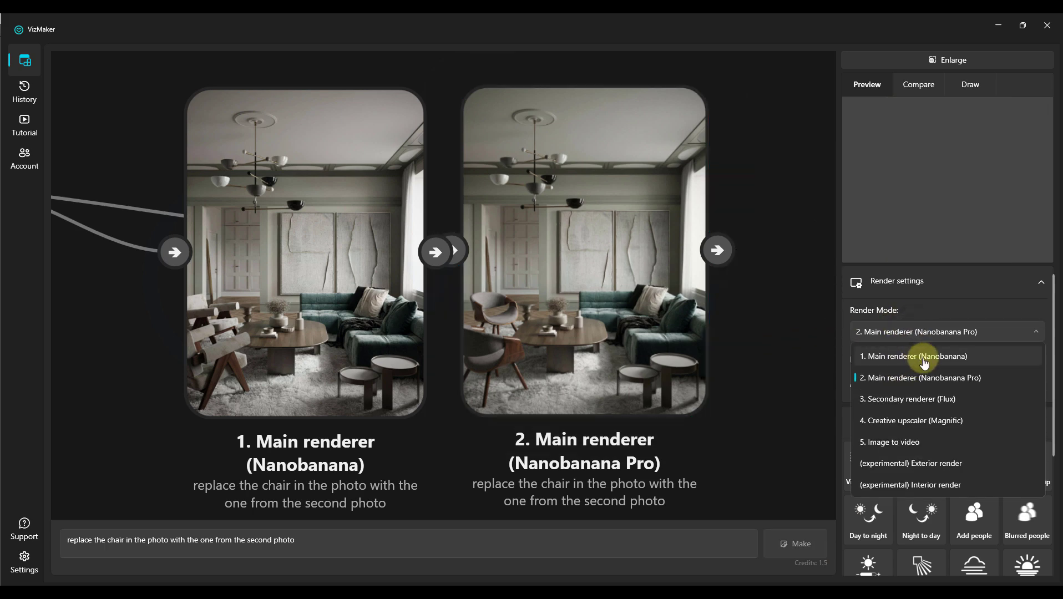
mouse_move(933, 403)
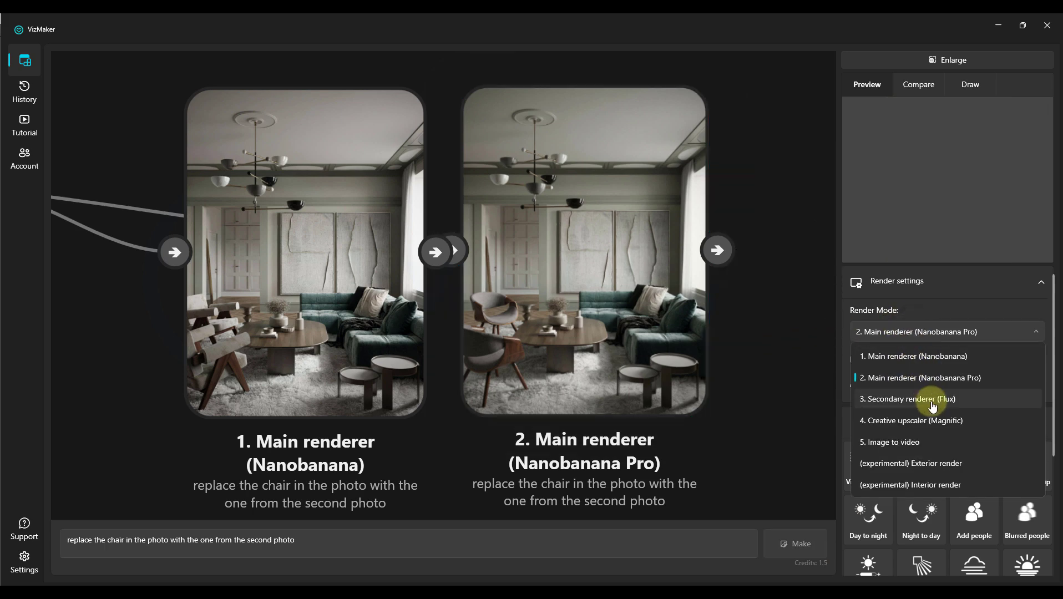
left_click(914, 421)
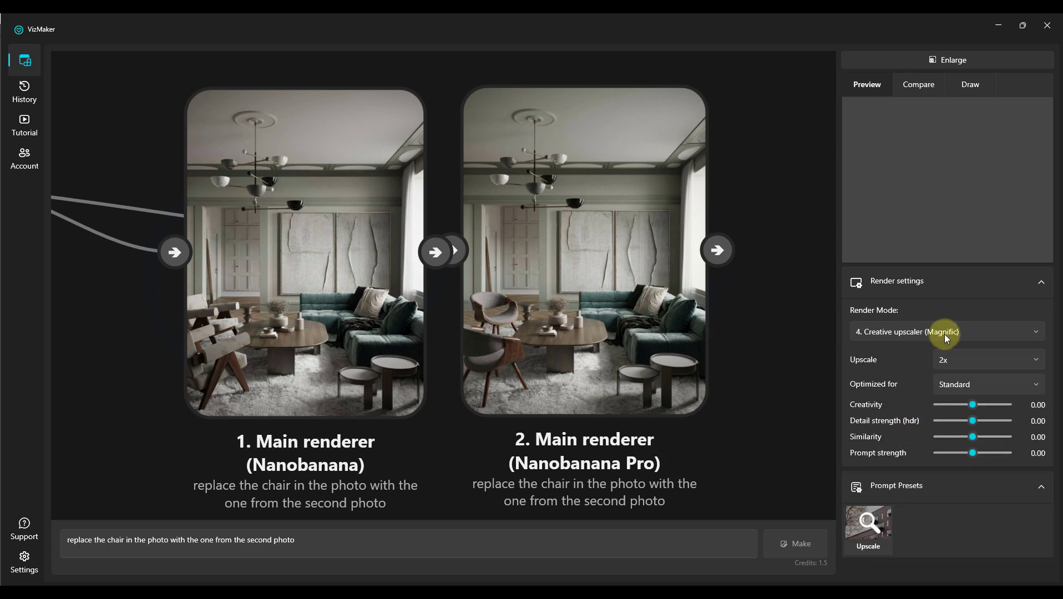
left_click(948, 331)
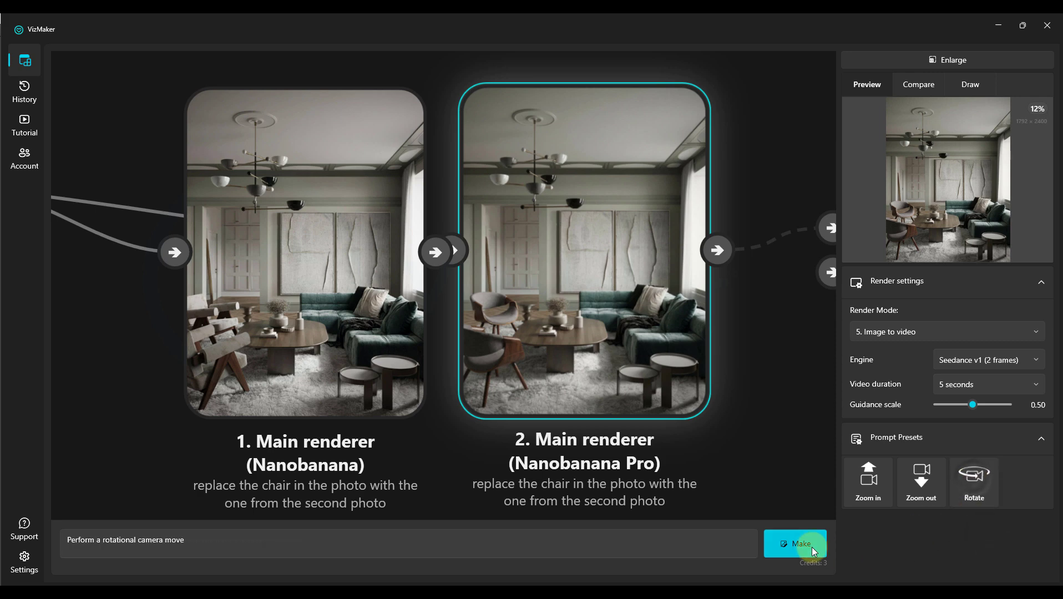
Generate the five-second Seedance rotation video and view the result.
left_click(796, 544)
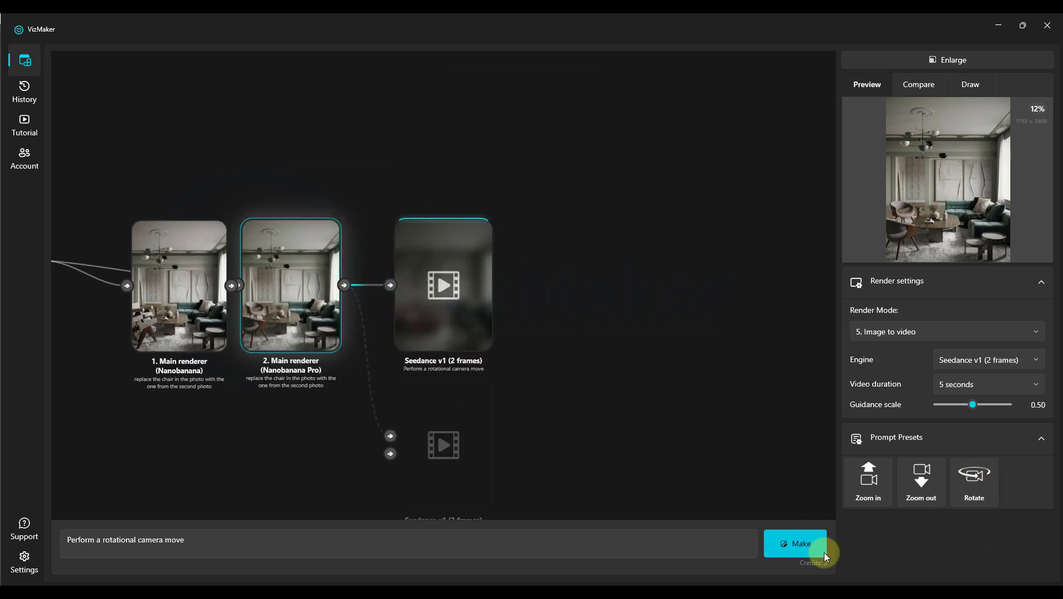
left_click(795, 543)
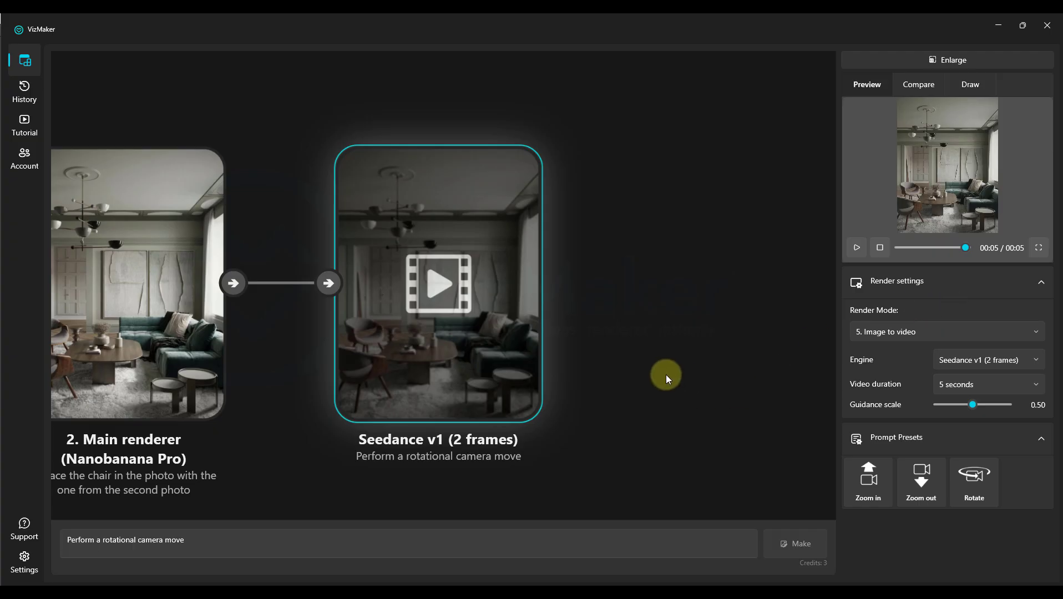